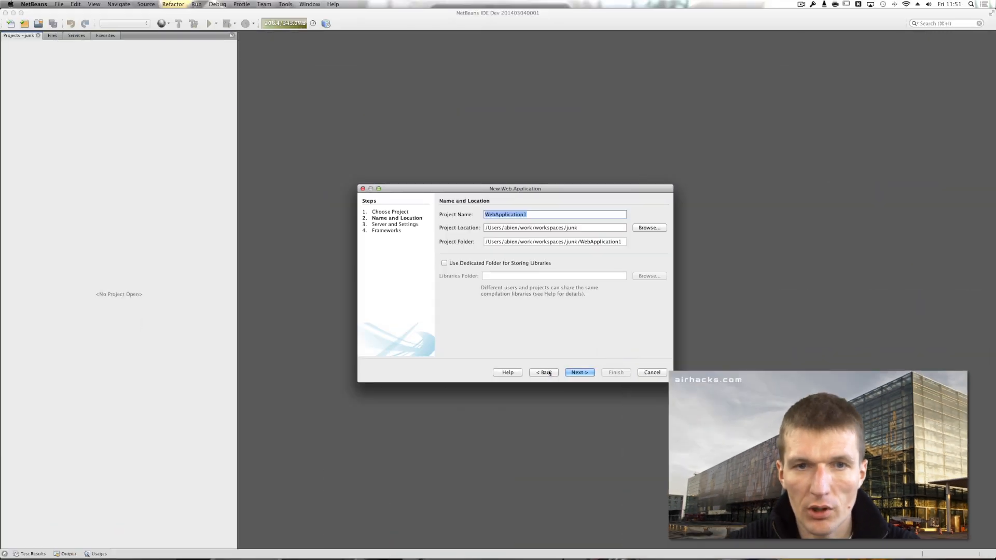
pyautogui.moveTo(544, 213)
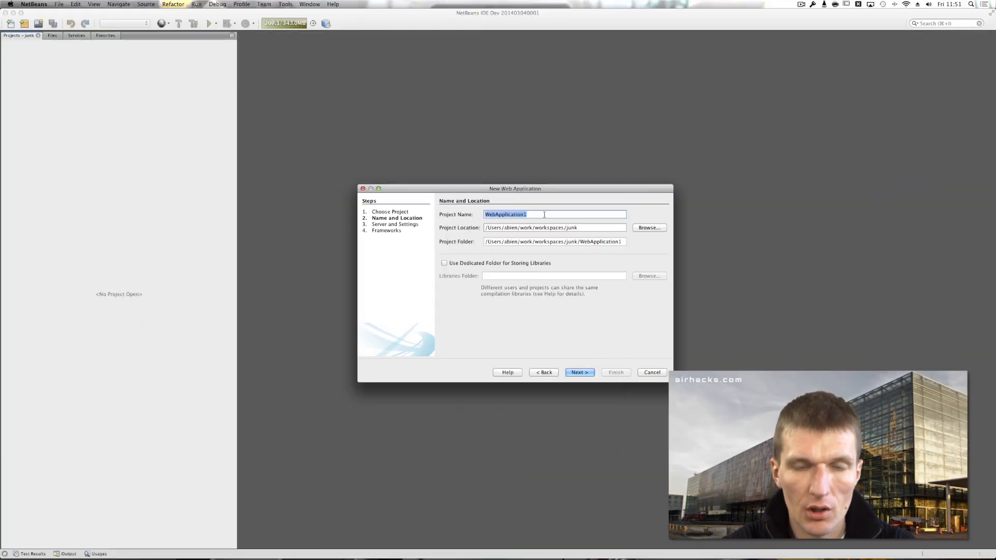
# - Name the web application project bv and finish the wizard without frameworks
pyautogui.write('bv')
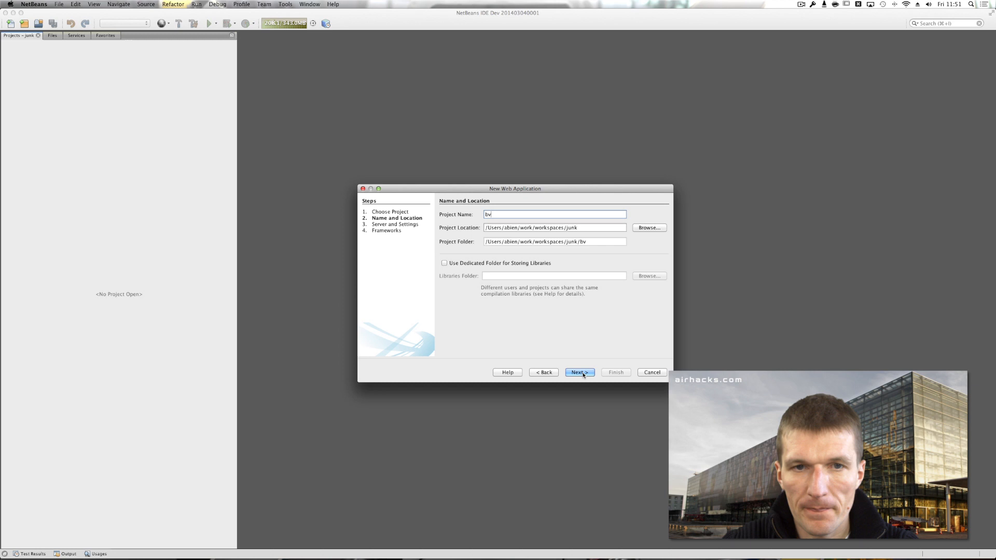
pyautogui.click(578, 373)
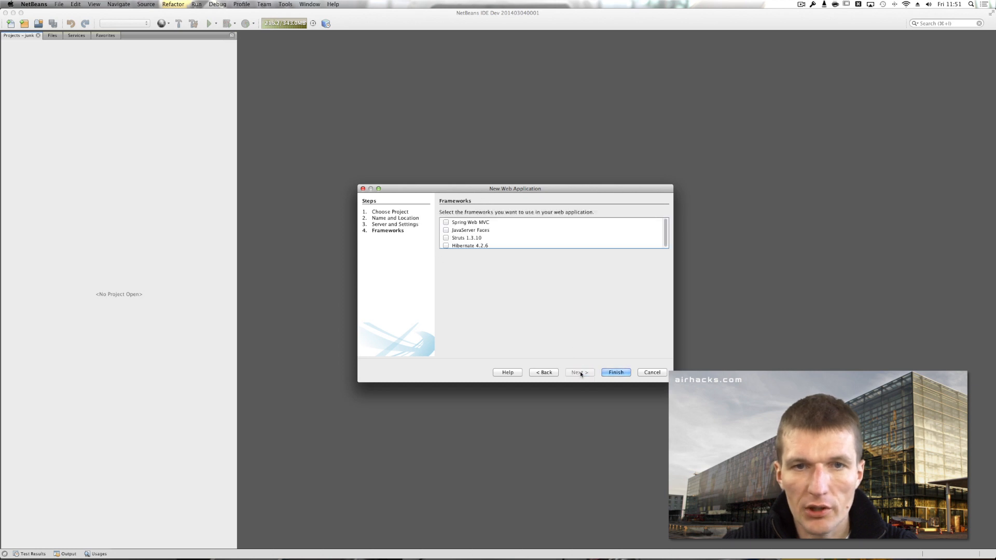
pyautogui.click(615, 372)
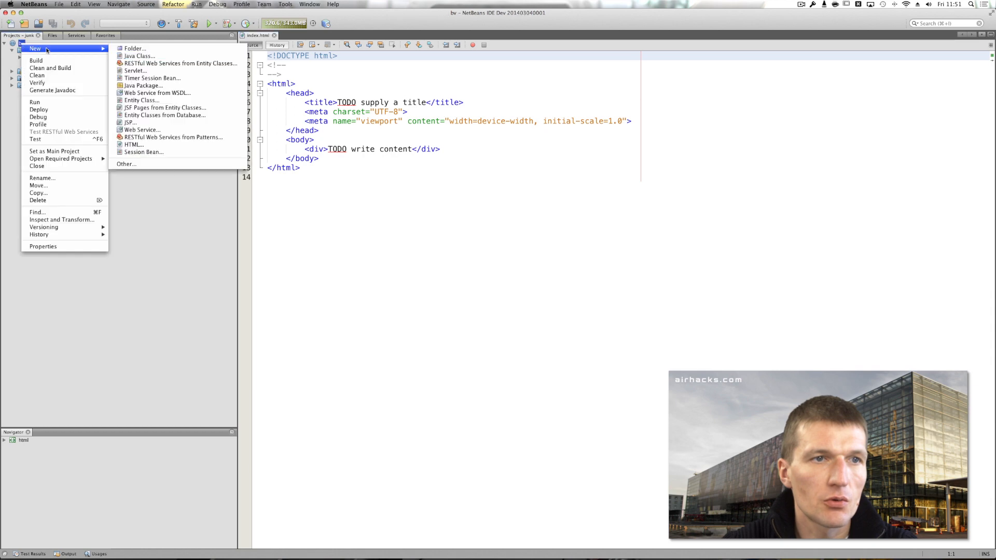
pyautogui.moveTo(141, 99)
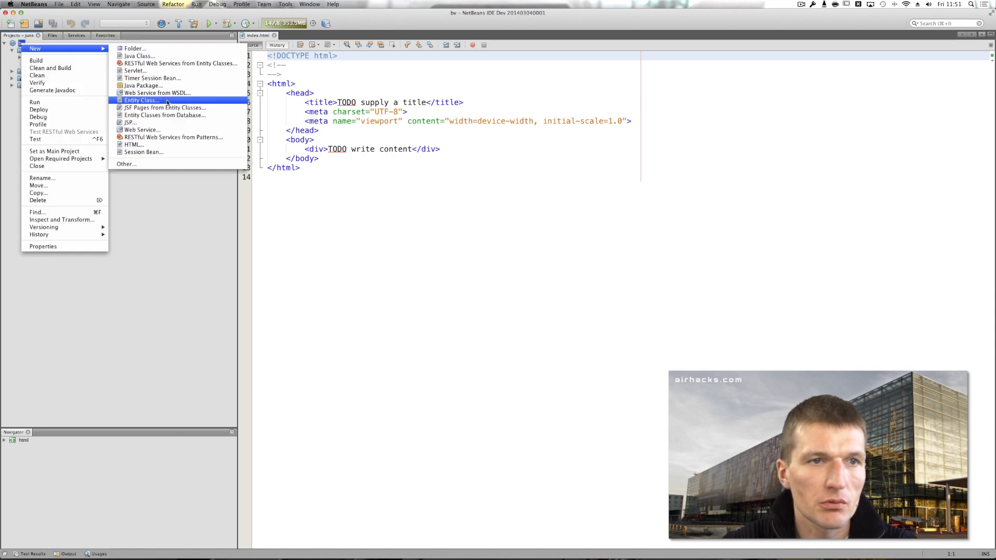
pyautogui.moveTo(165, 115)
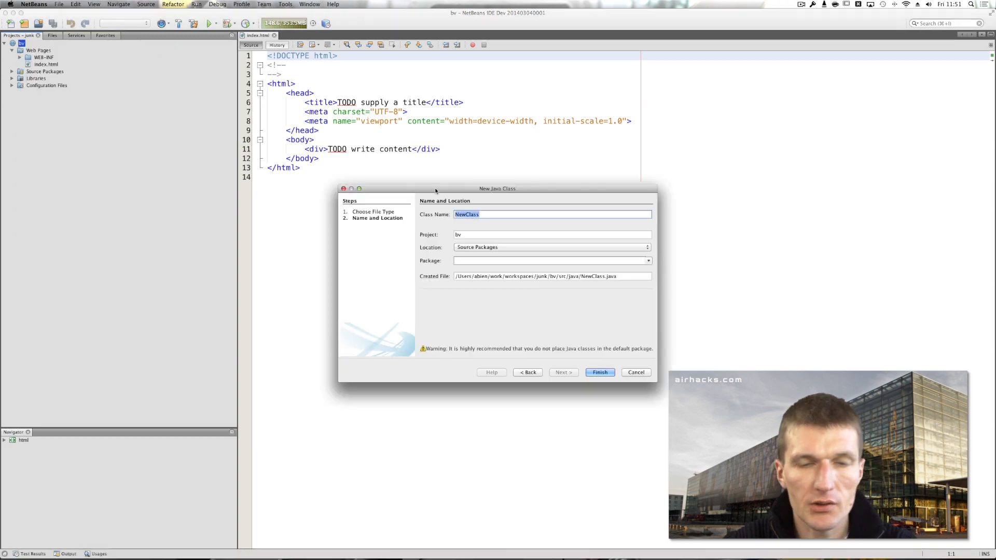
pyautogui.write('JAXRC')
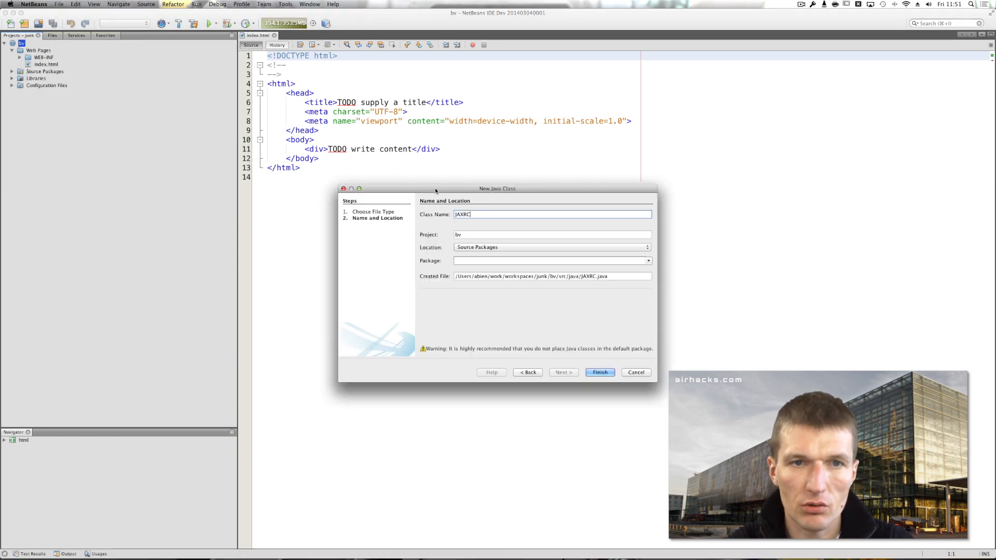
pyautogui.click(598, 372)
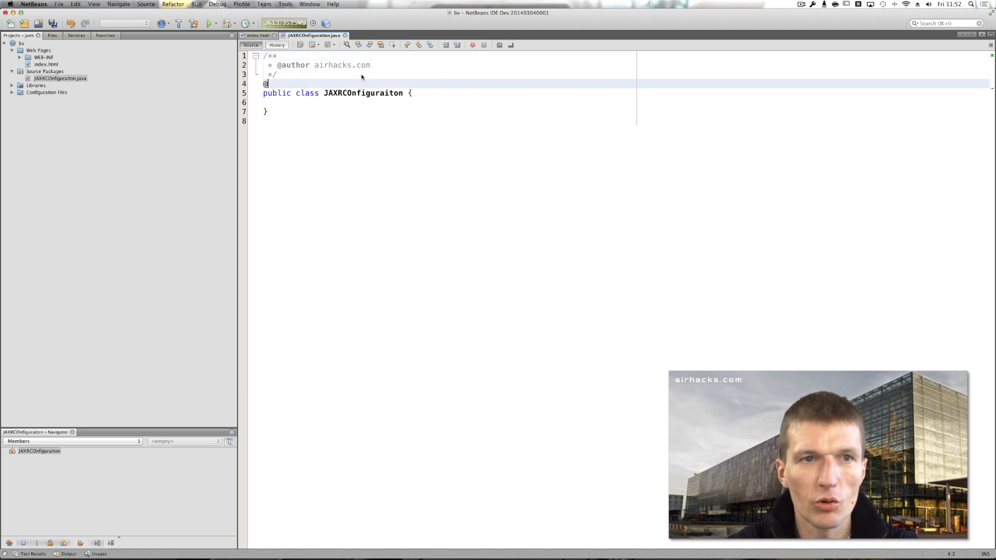
pyautogui.write('APplicationPath(')
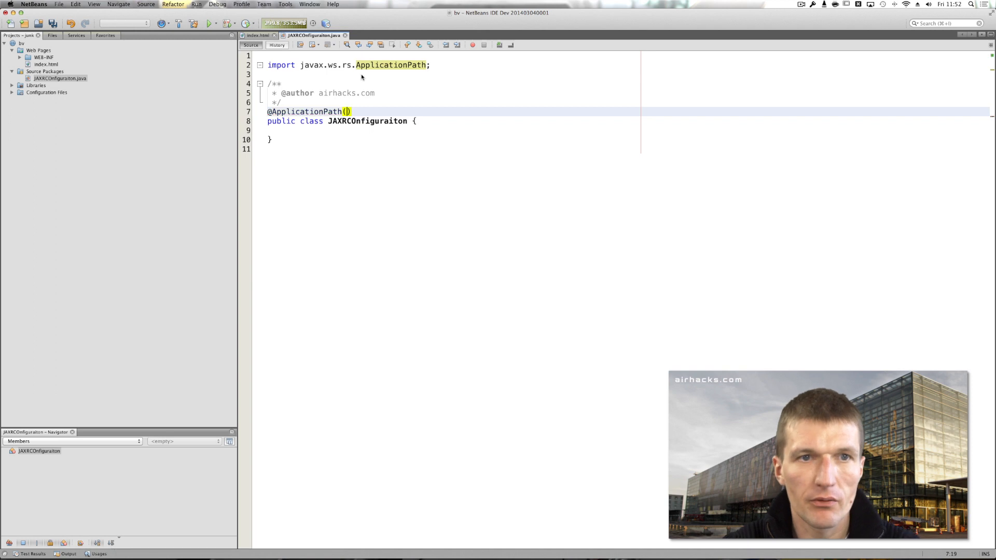
pyautogui.write('""')
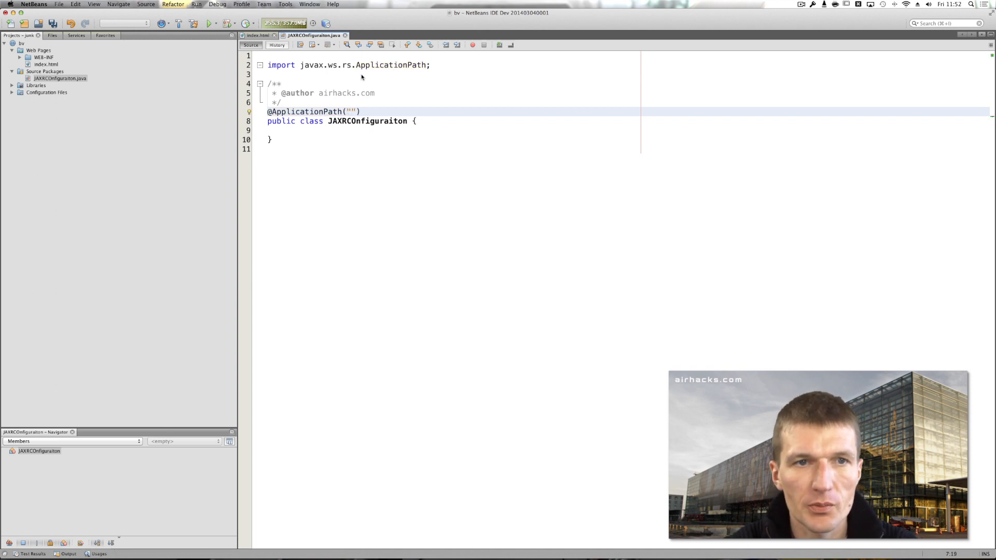
pyautogui.write('resources')
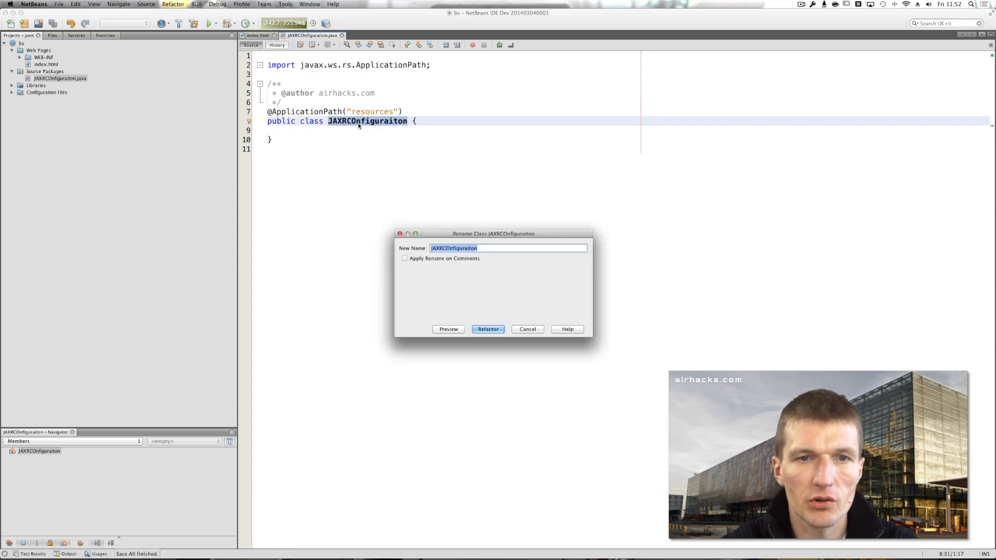
# - Rename the class to JAXRSConfiguration and start making it extend Application
pyautogui.write('JAXRSCC')
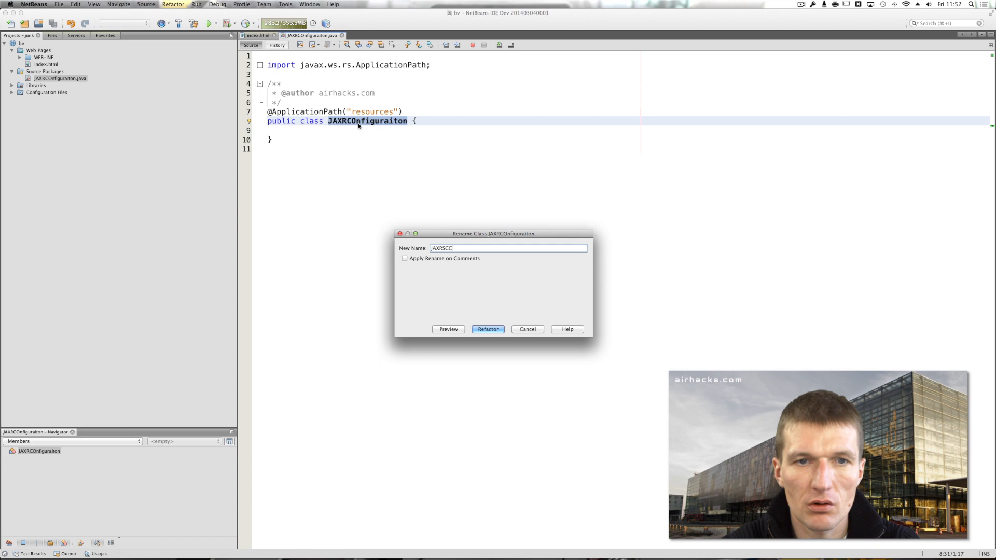
pyautogui.write('on')
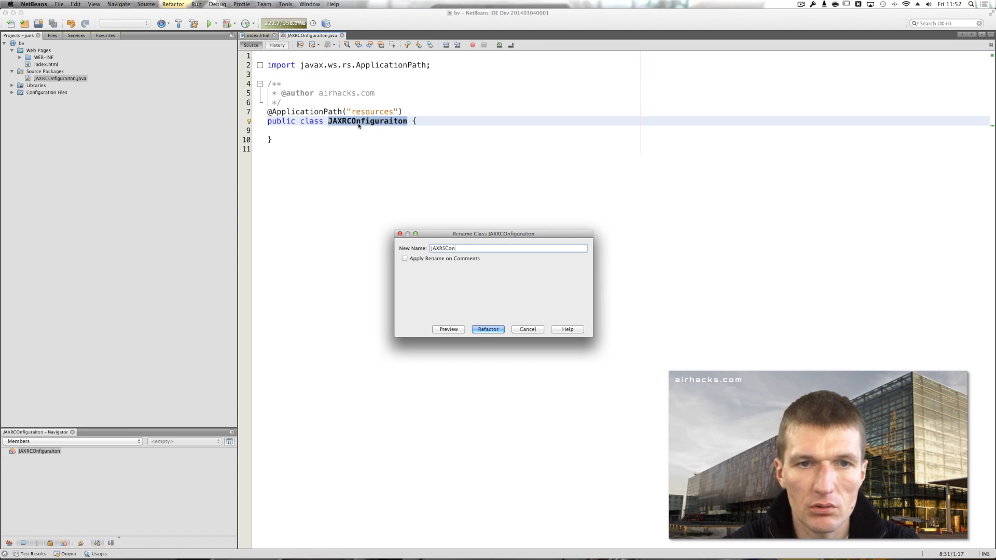
pyautogui.click(487, 329)
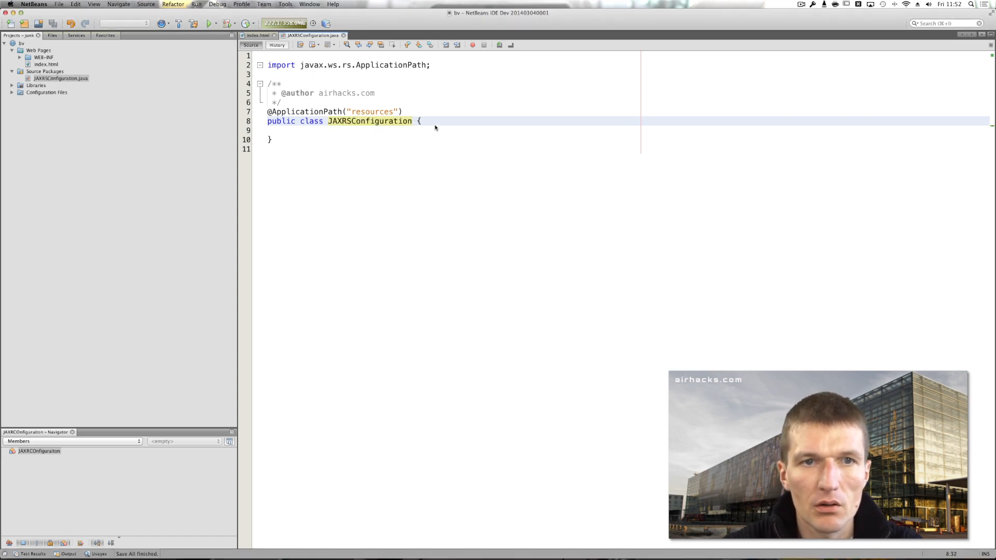
pyautogui.write('extends Application')
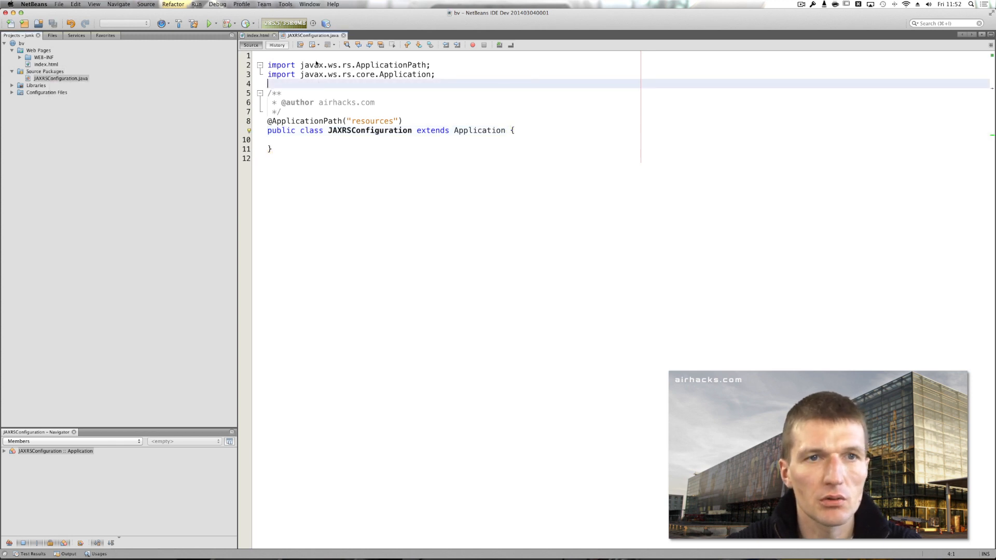
# - Declare package com.airhacks.bv at the top so the file moves into that package
pyautogui.write('package com.airhac')
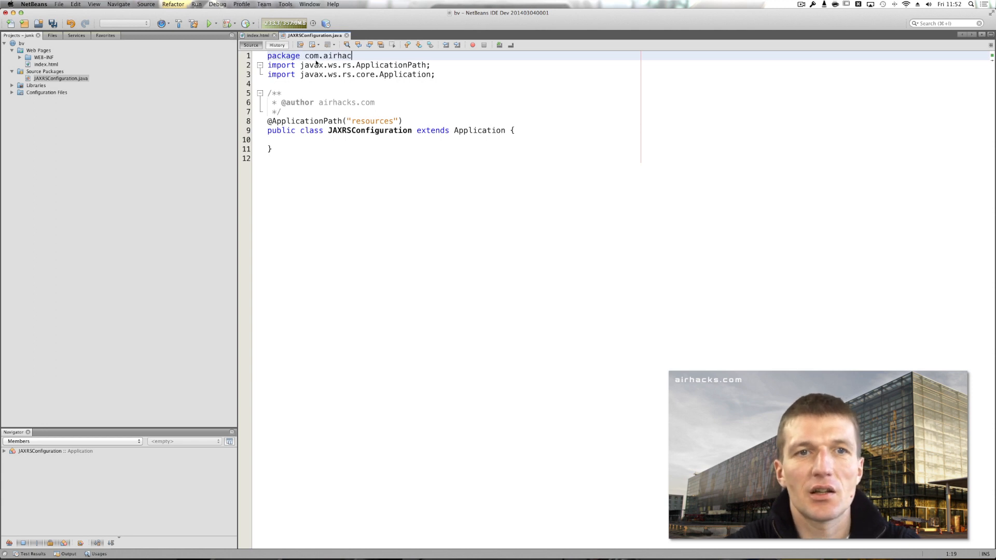
pyautogui.write('ks.bv;')
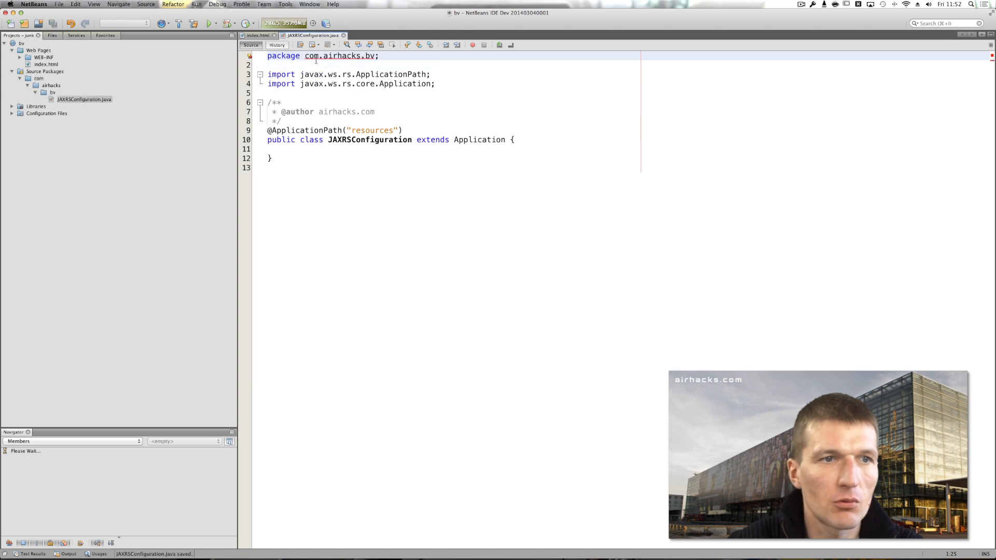
# - Create a MessagesResource class in the com.airhacks.bv package
pyautogui.rightClick(53, 92)
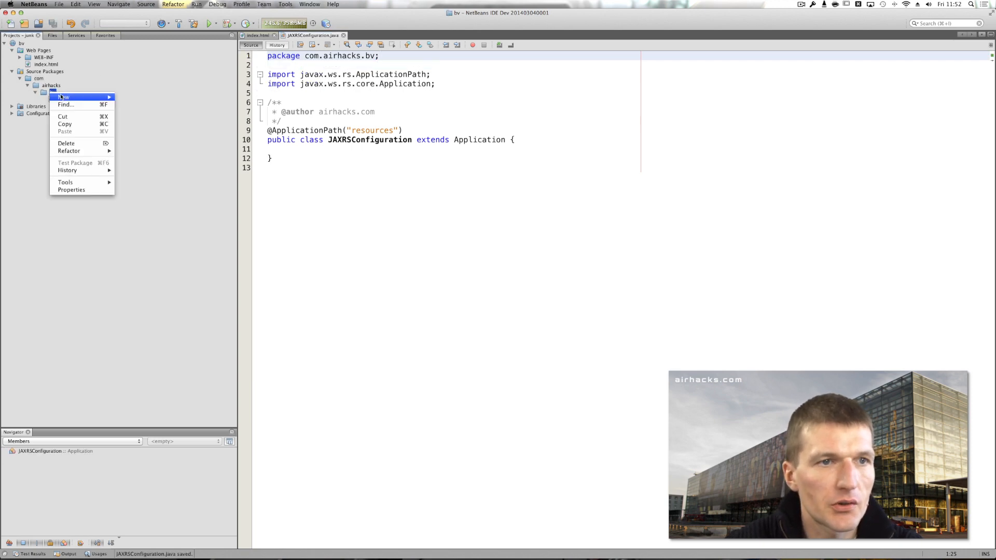
pyautogui.click(63, 96)
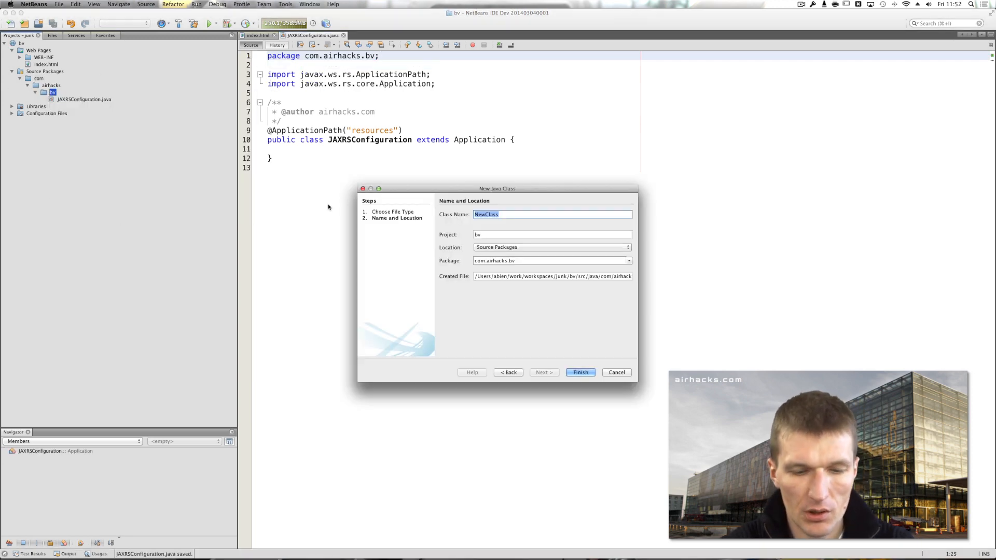
pyautogui.write('MessagesRe')
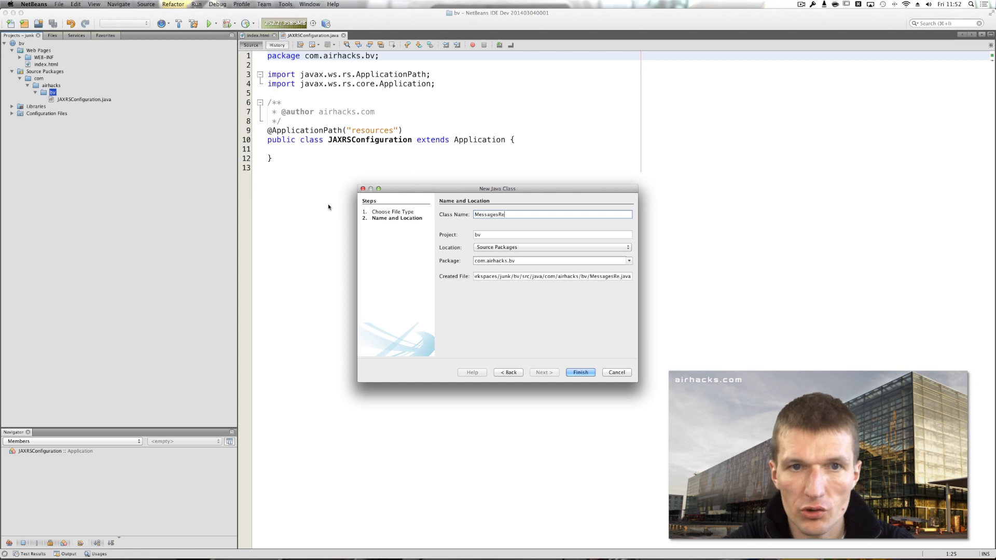
pyautogui.click(579, 372)
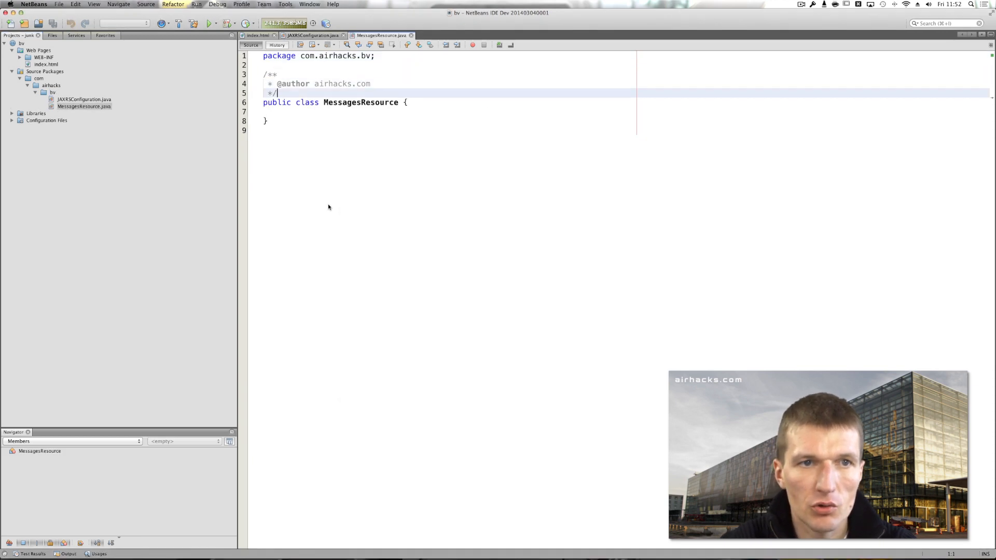
pyautogui.write('@Path(')
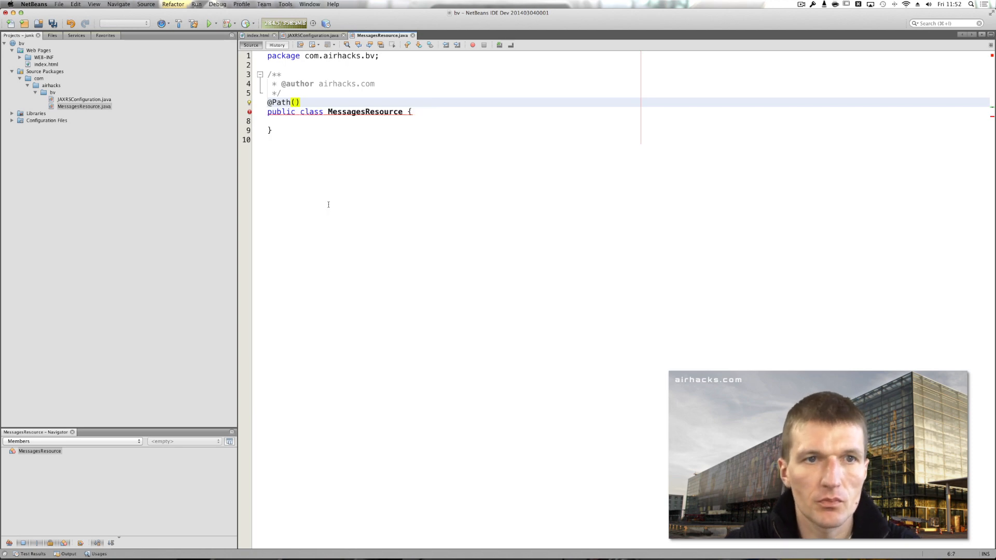
pyautogui.write('"messages"')
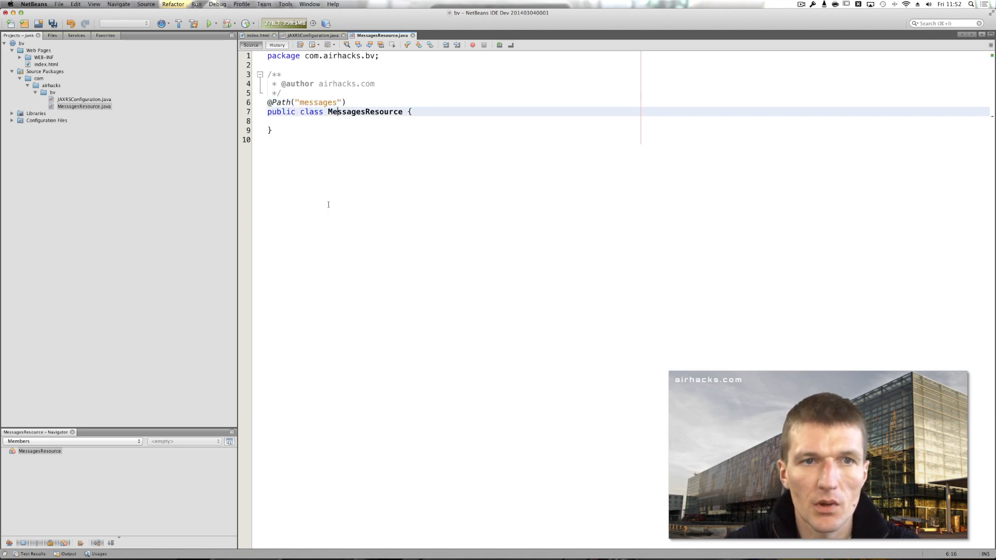
pyautogui.write('public')
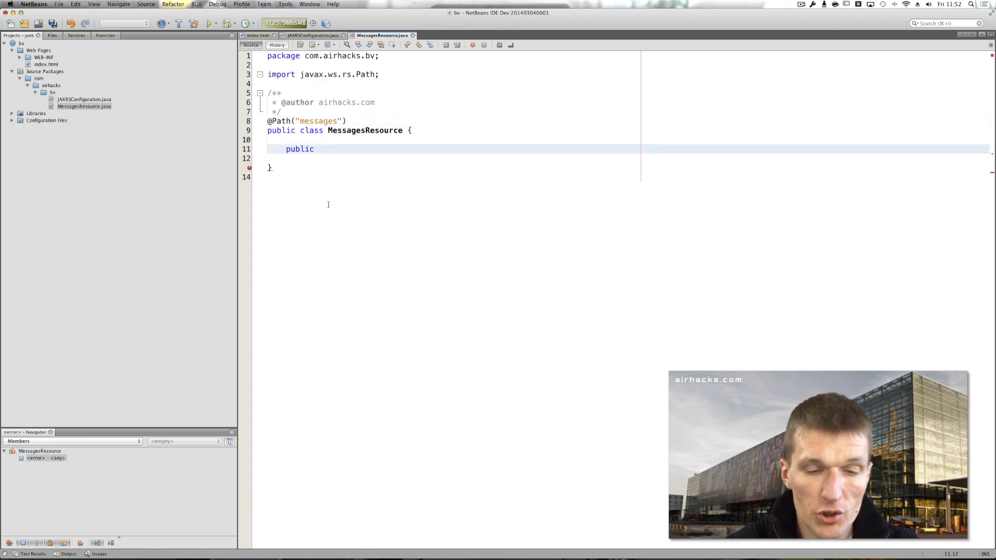
pyautogui.write('Messag')
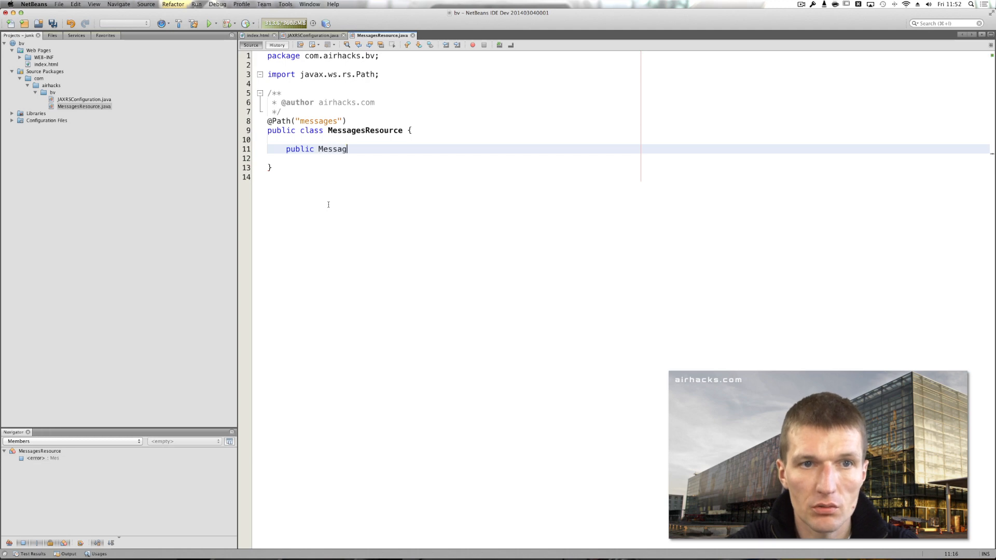
pyautogui.write('e message(){}')
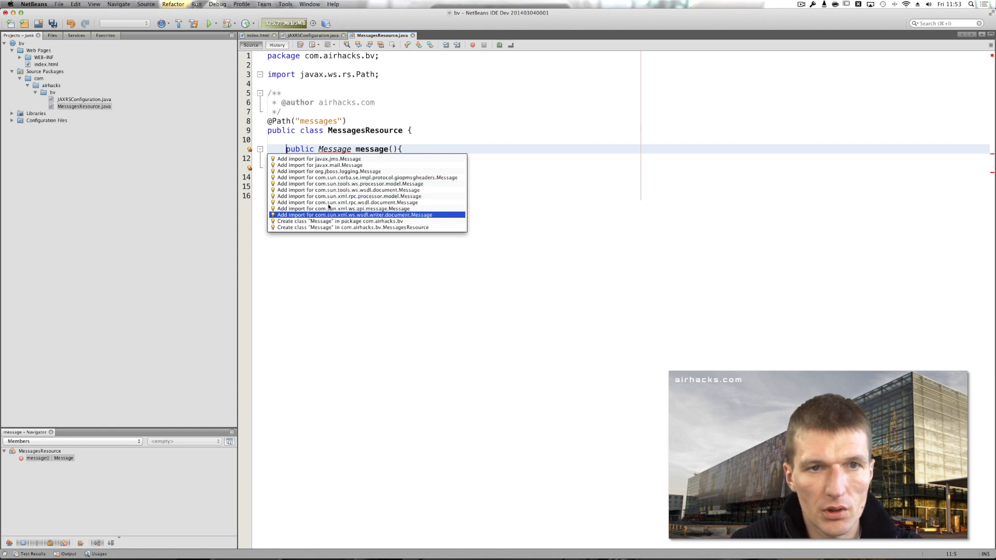
pyautogui.click(345, 221)
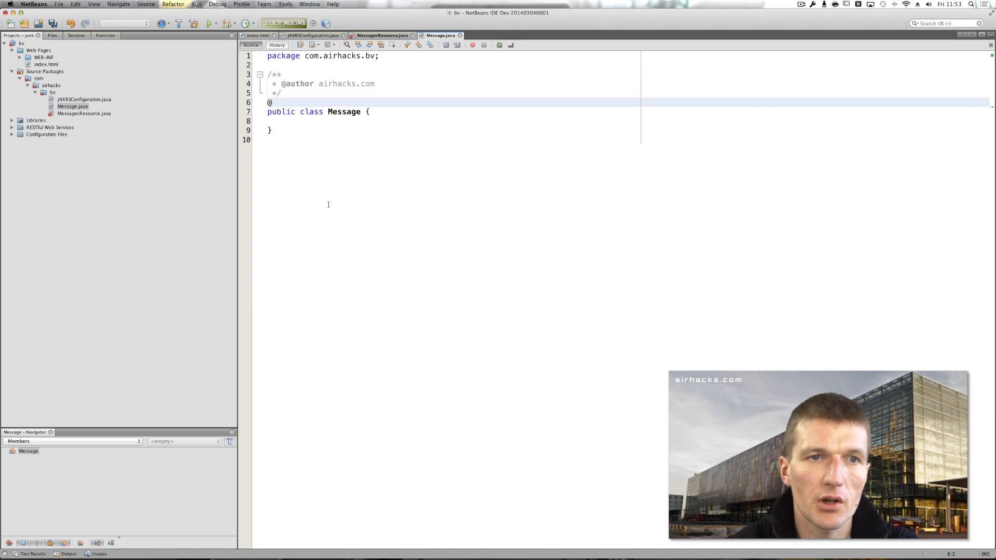
pyautogui.write('Xml')
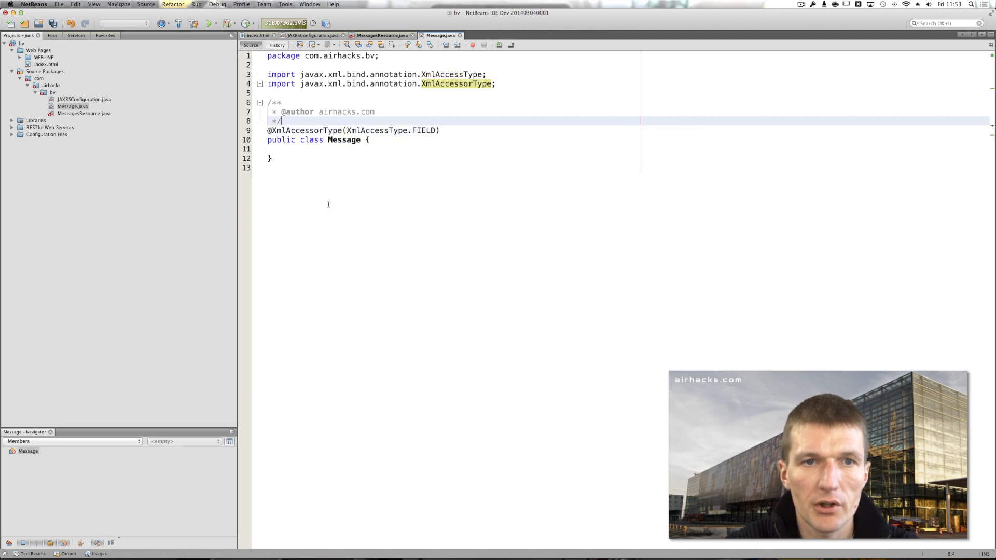
pyautogui.write('@XmlRootElement')
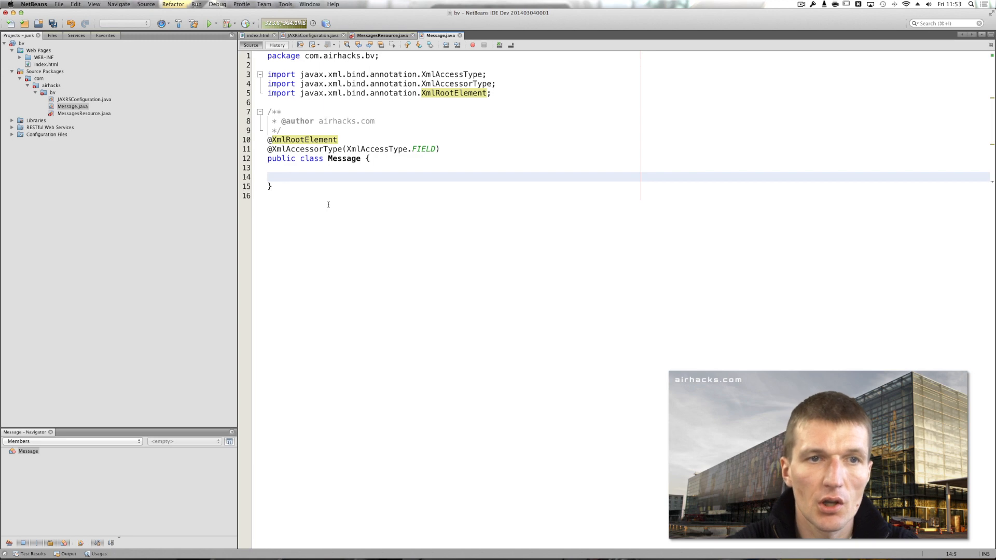
pyautogui.write('private St')
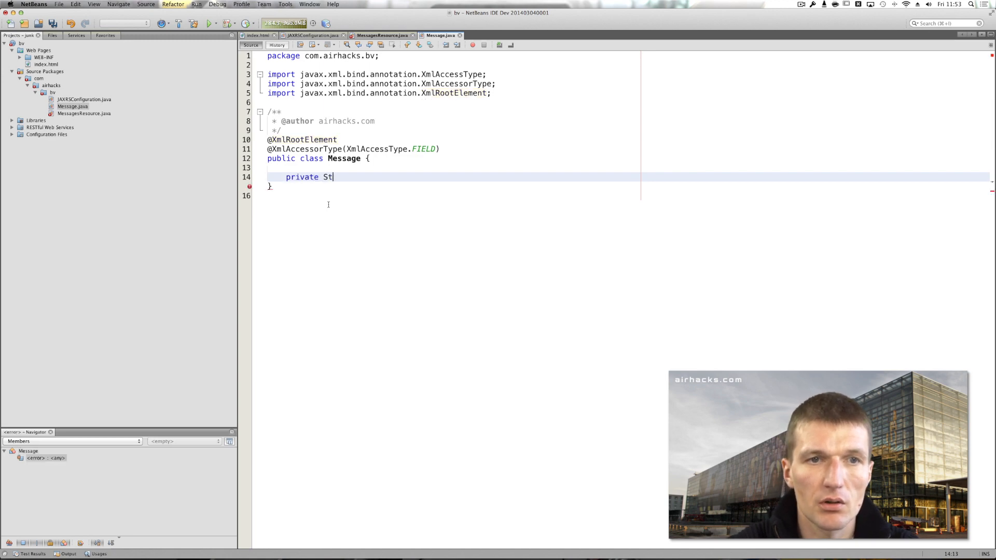
pyautogui.write('ring content;')
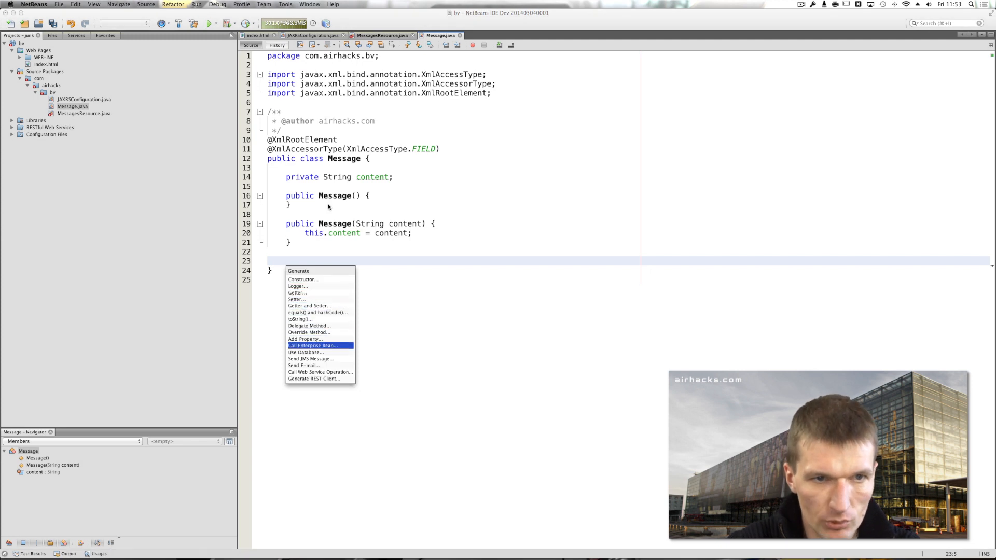
# - Generate a toString method including the content field
pyautogui.click(299, 318)
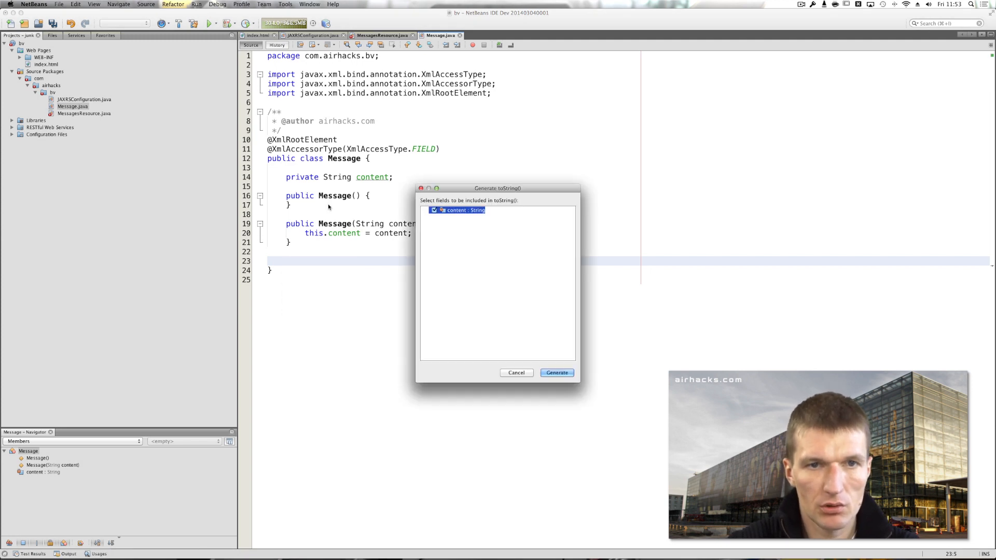
pyautogui.click(555, 373)
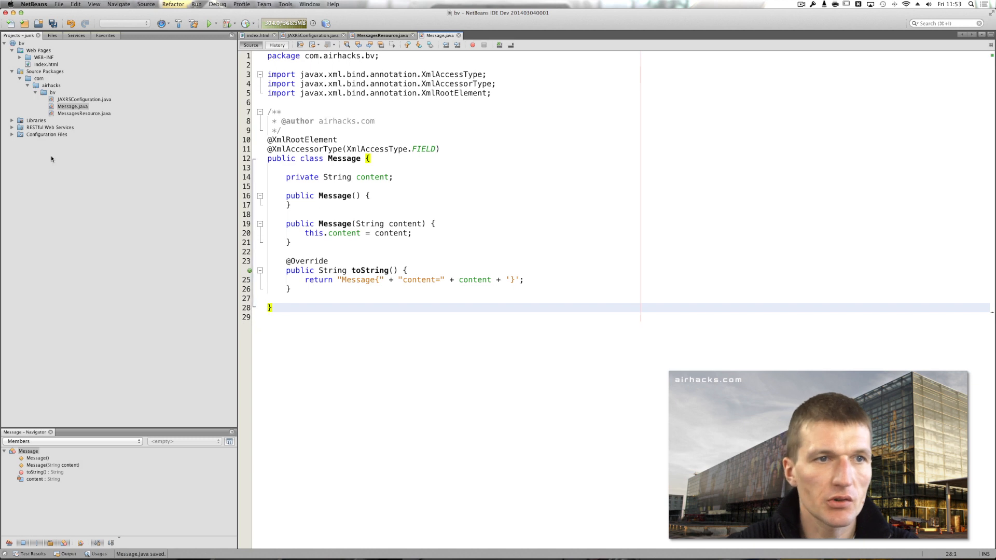
pyautogui.click(383, 35)
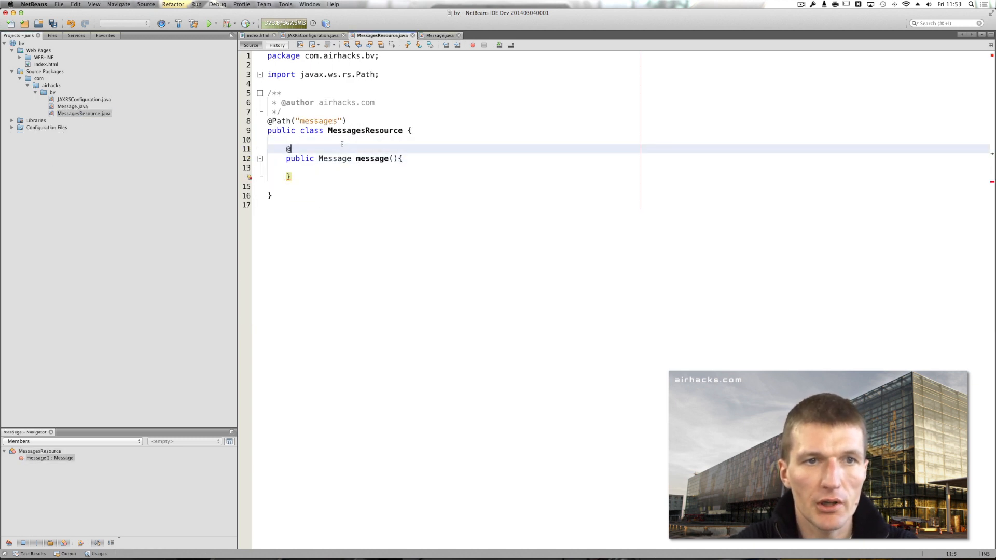
pyautogui.write('@GET')
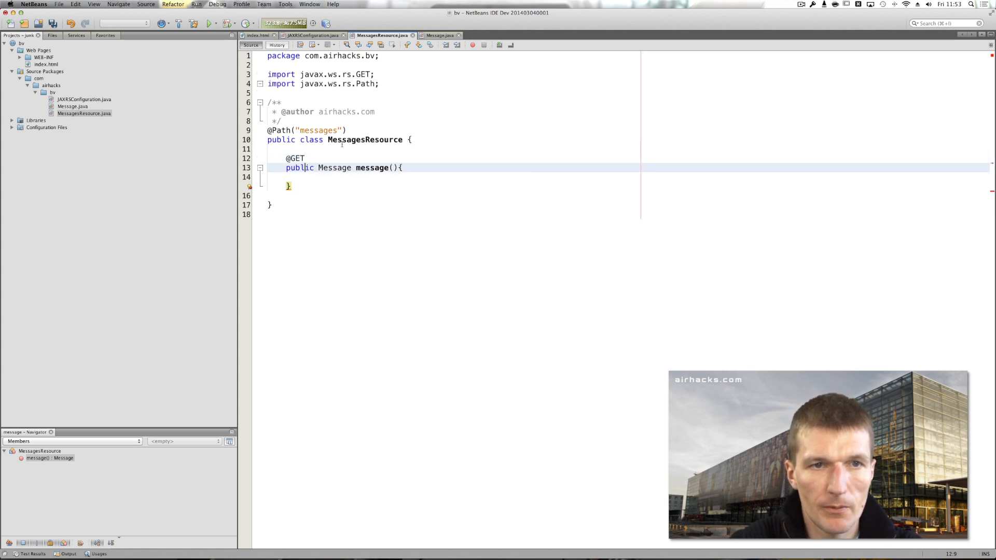
pyautogui.write('return new Me')
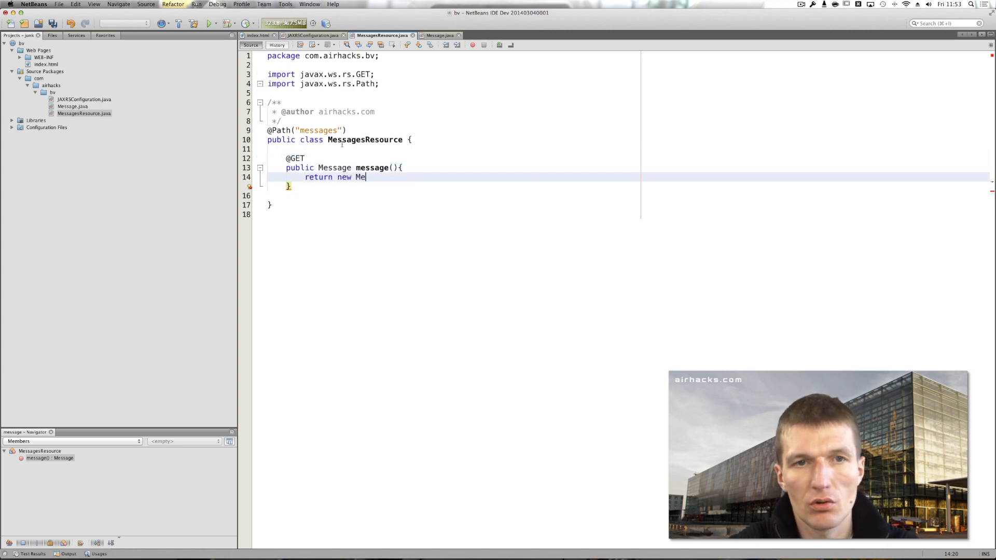
pyautogui.write('ssage();')
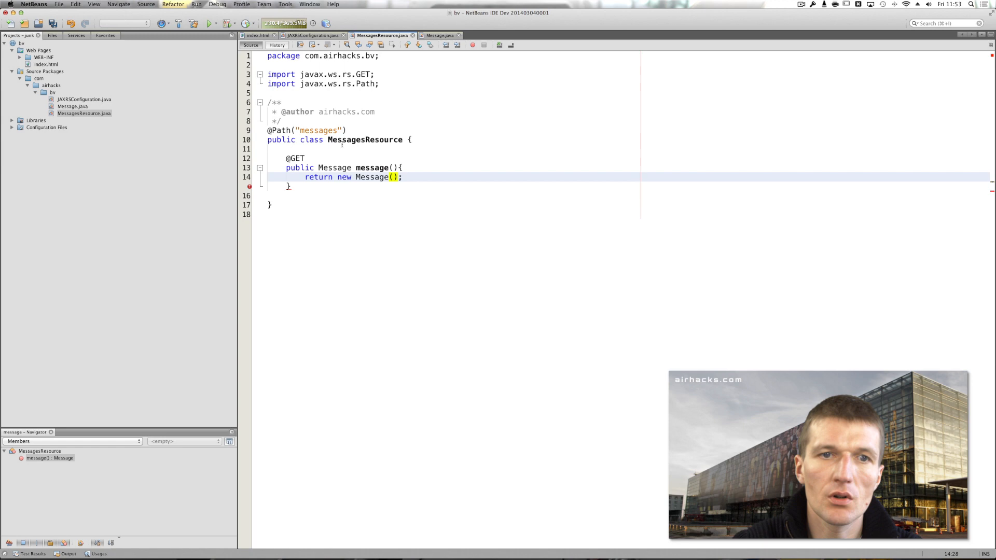
pyautogui.write('"duke"')
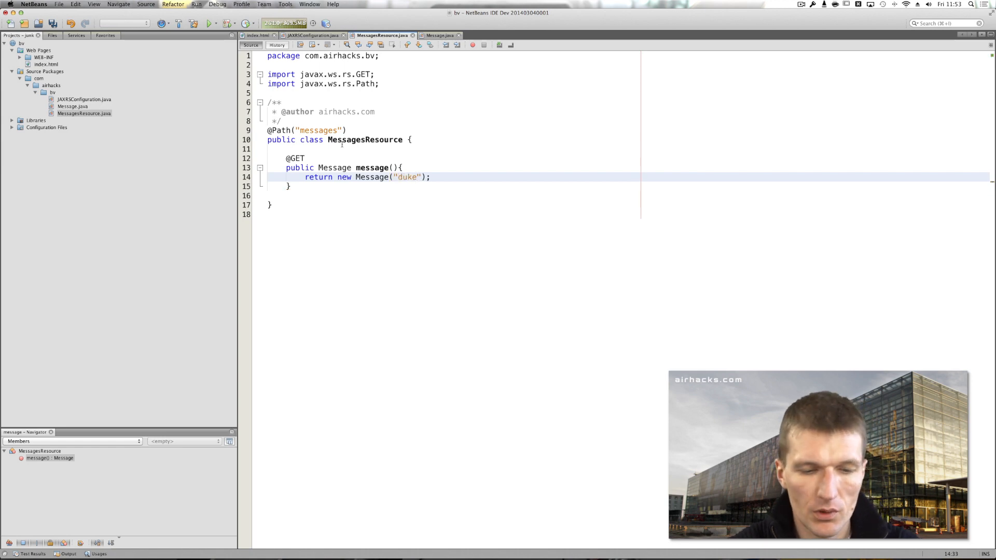
pyautogui.write('42')
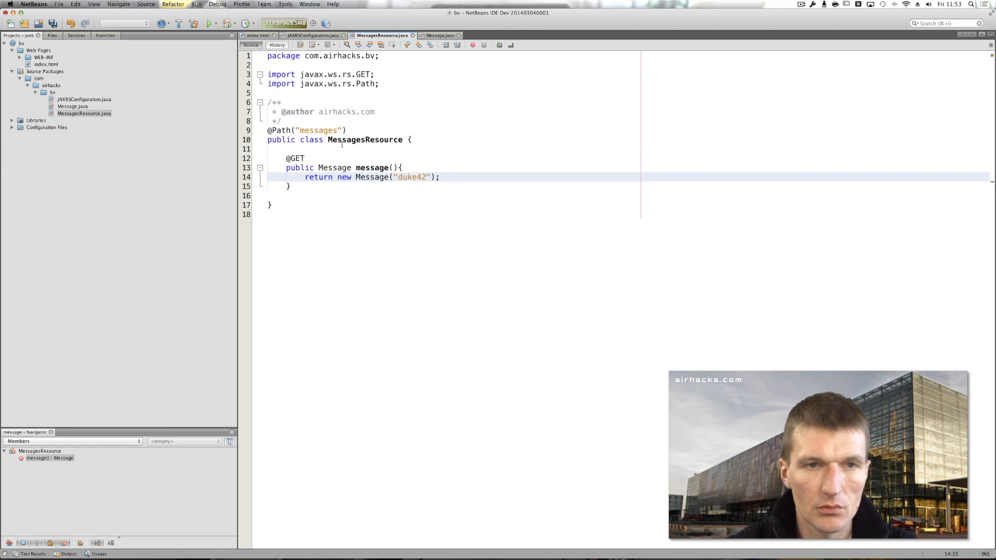
pyautogui.write('pu')
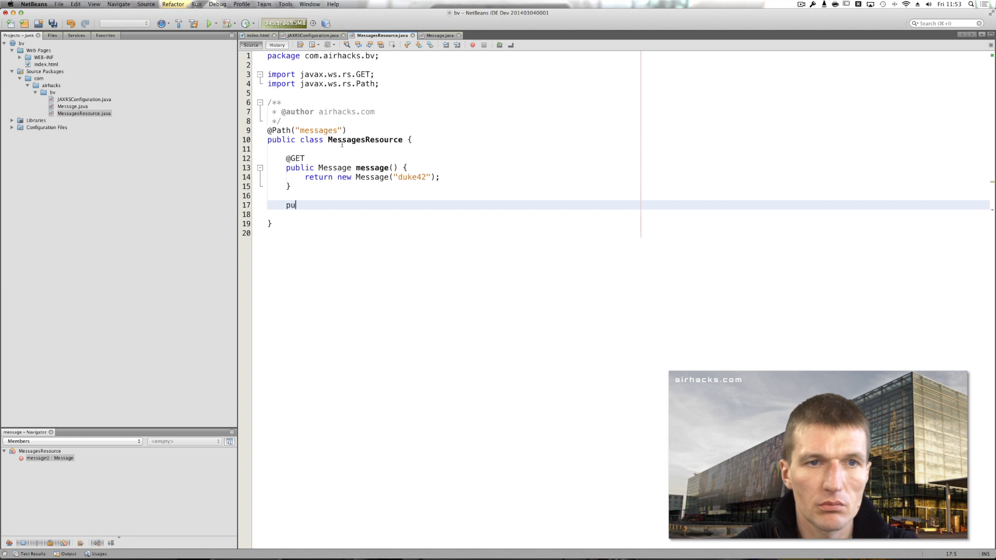
pyautogui.write('blic')
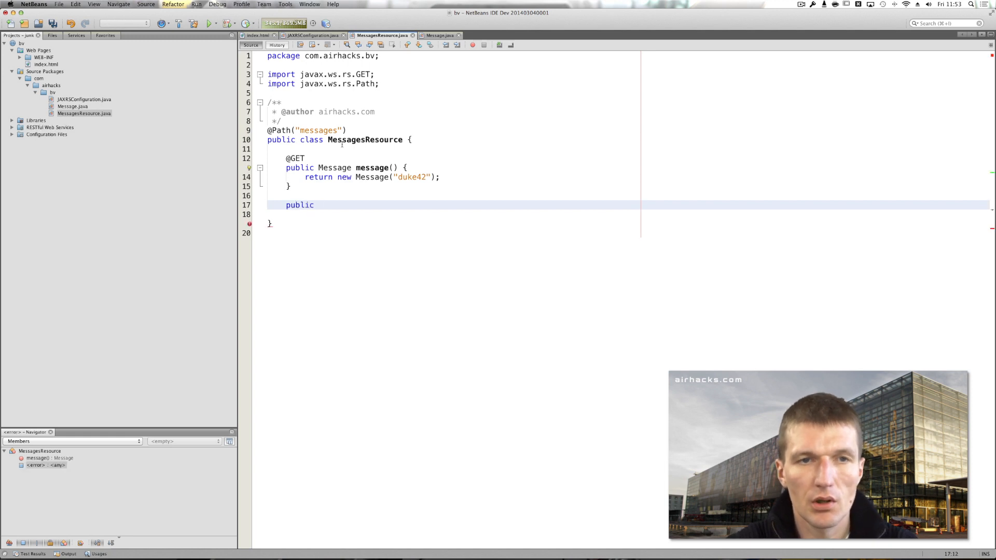
pyautogui.write('void sa')
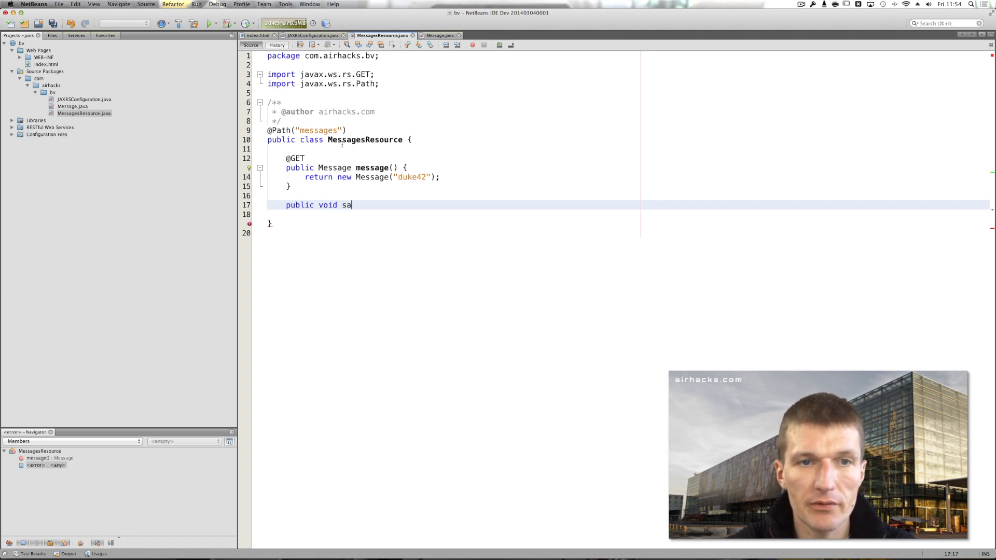
pyautogui.write('ve()')
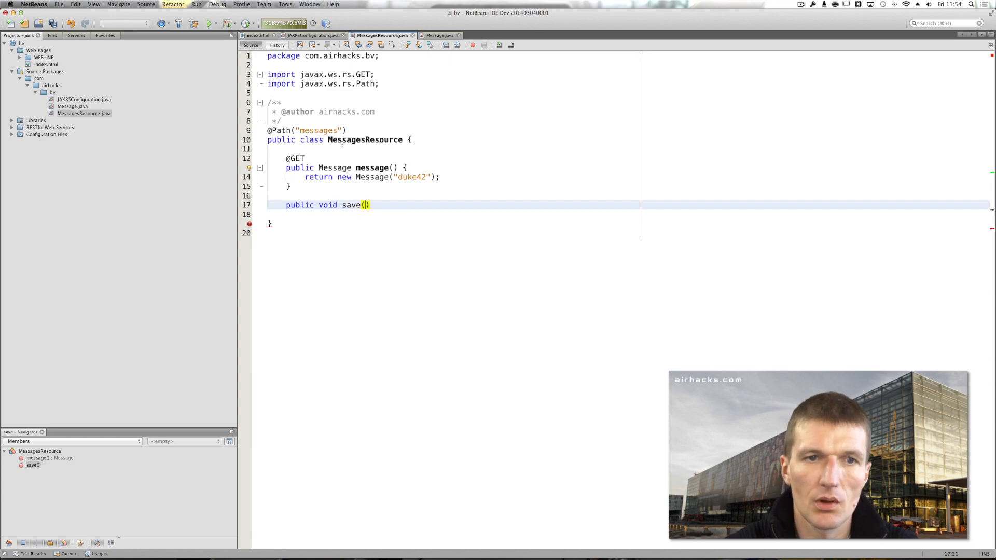
pyautogui.write('Message mess')
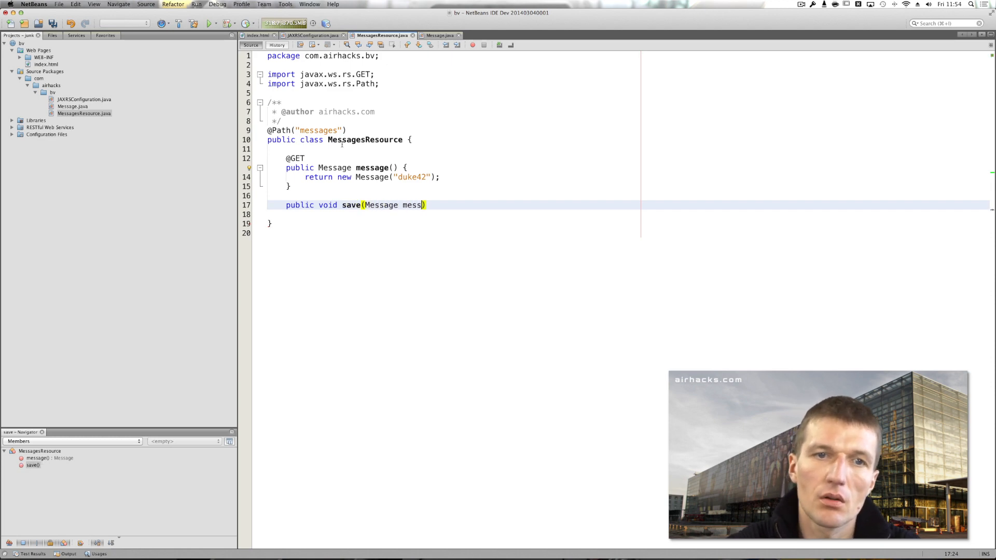
pyautogui.write('age){}')
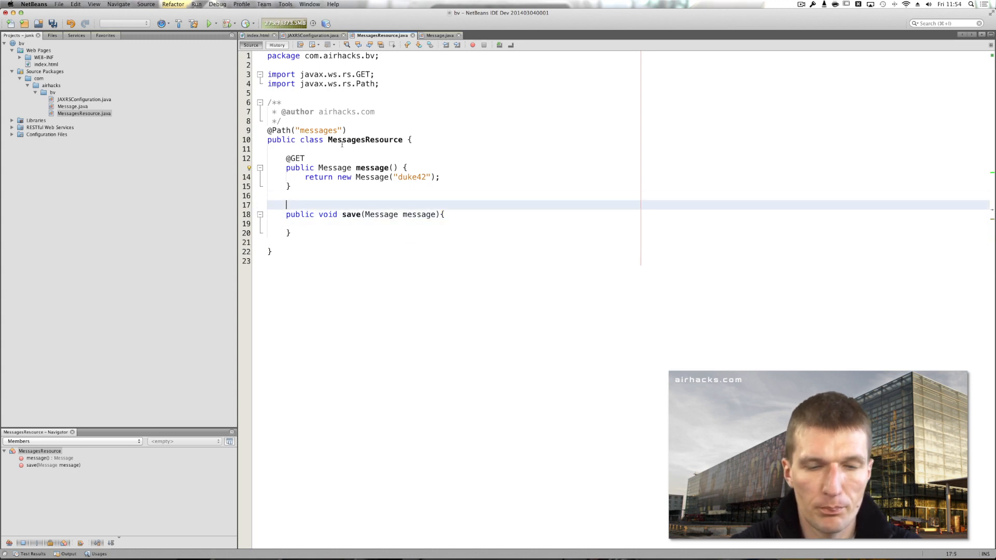
pyautogui.write('@POST')
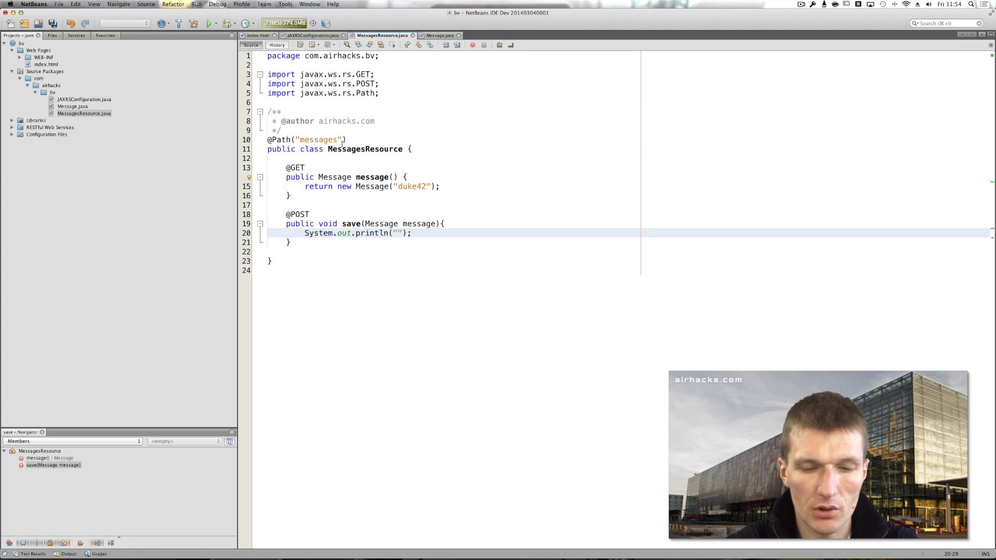
pyautogui.write('Got mess')
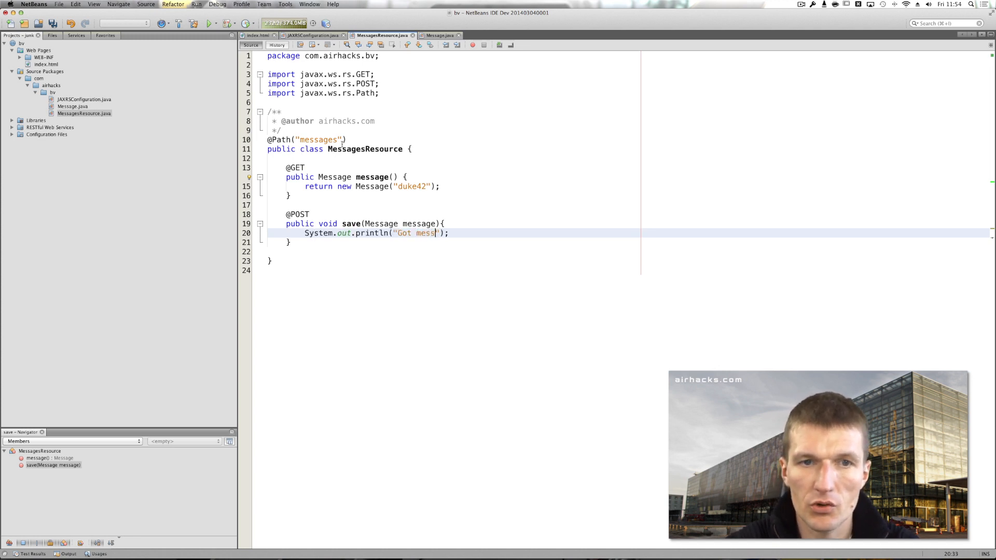
pyautogui.write('age:')
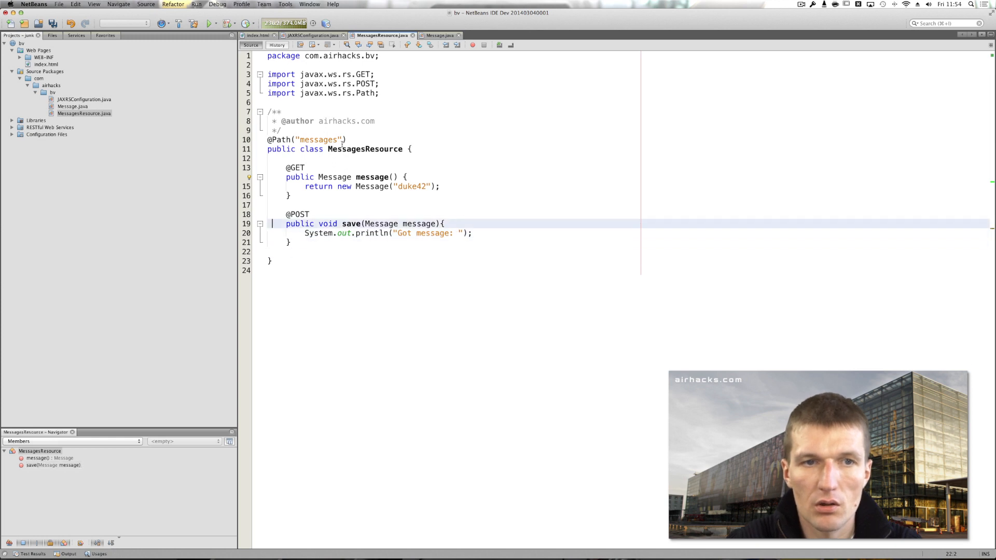
pyautogui.write('+ message')
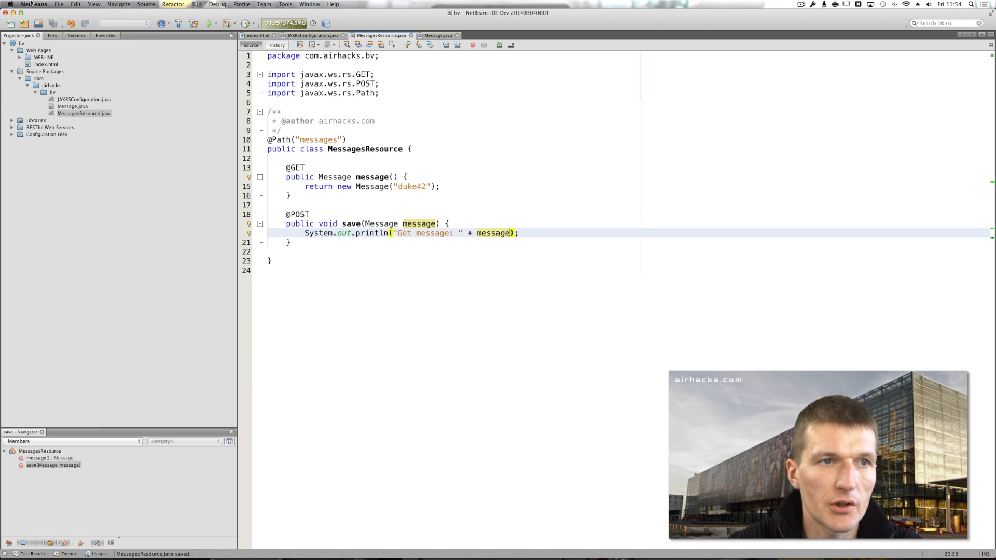
# - Run the bv project from the Projects window to deploy the resource
pyautogui.rightClick(22, 41)
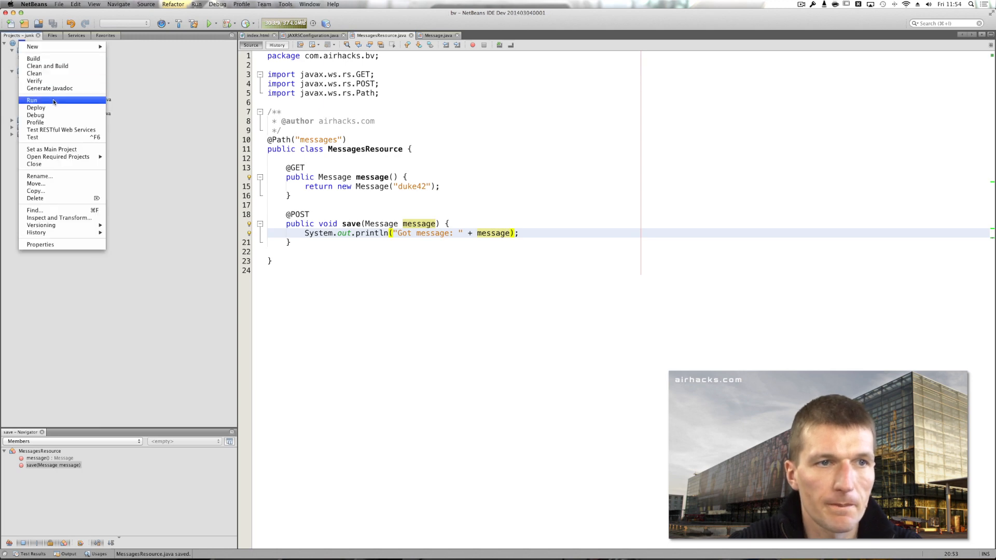
pyautogui.click(31, 100)
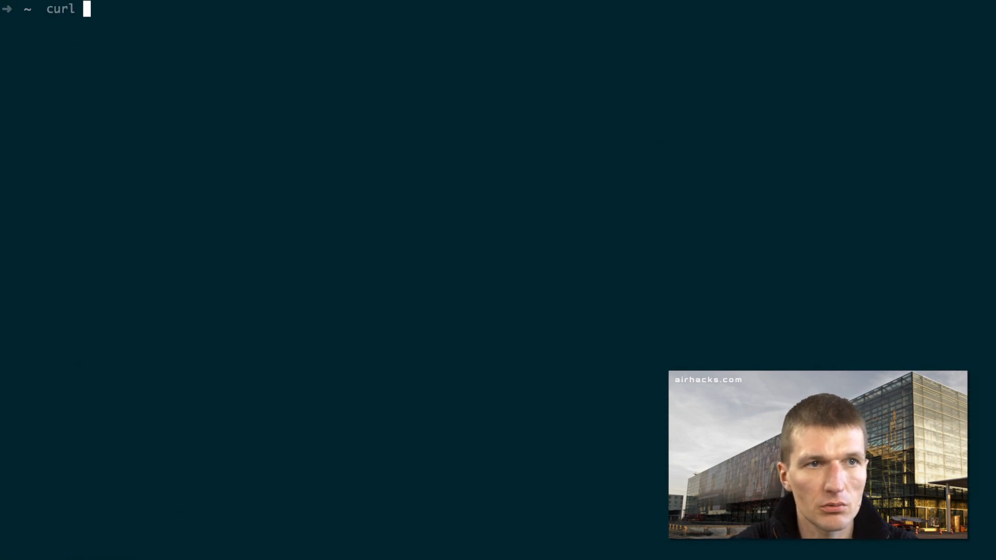
# - Curl the messages resource, then again with an Accept: application/json header to get duke42 as JSON
pyautogui.press('Return')
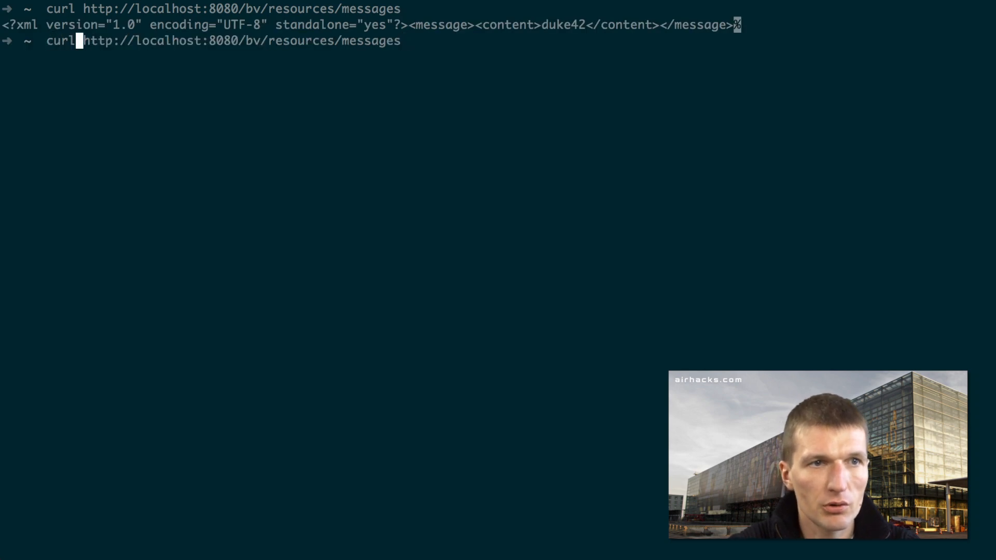
pyautogui.write('-H "')
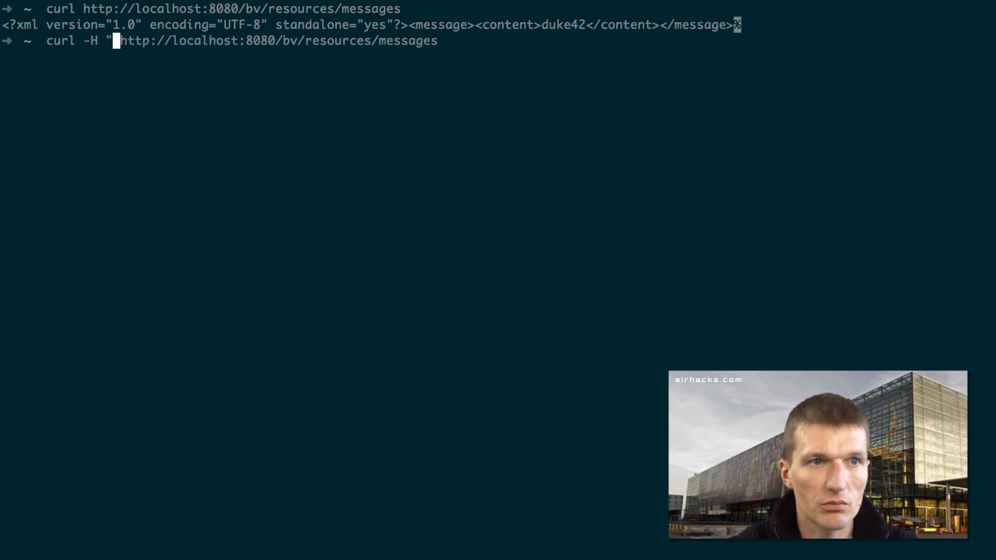
pyautogui.write('application/')
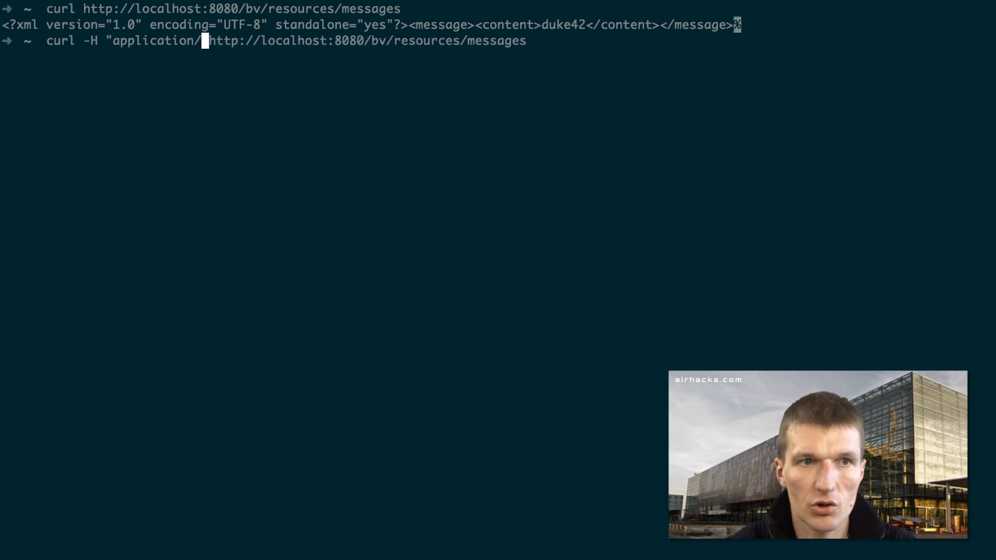
pyautogui.press('Return')
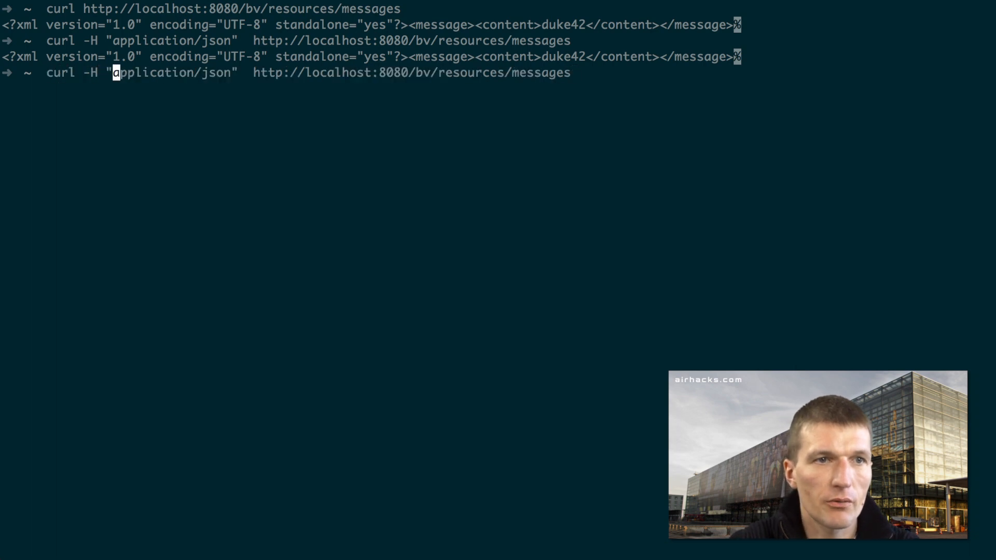
pyautogui.write('Accept:')
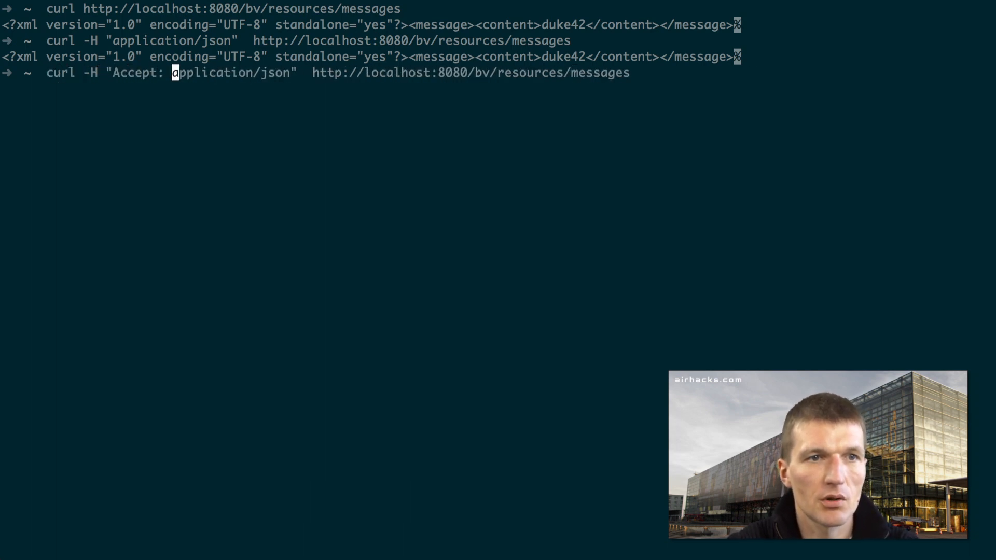
pyautogui.press('Return')
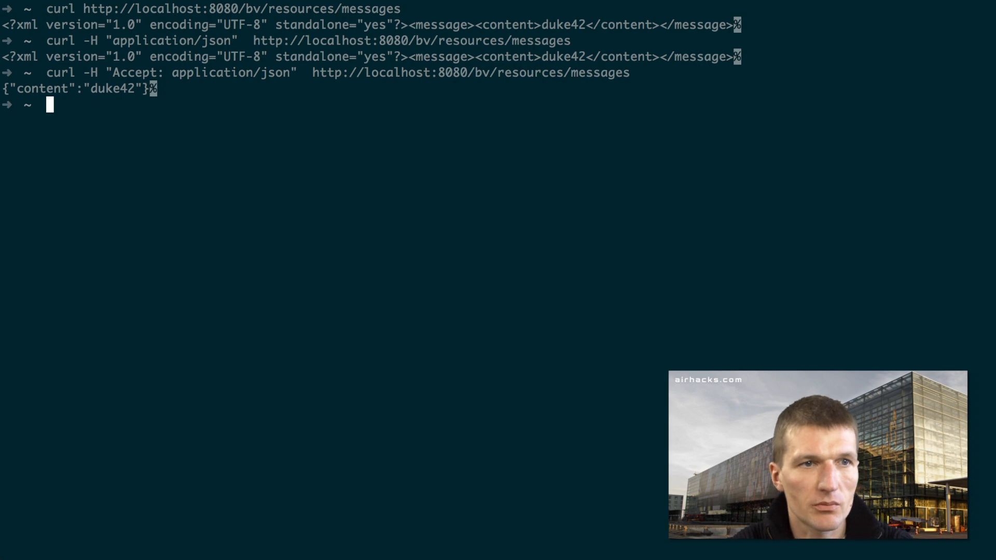
# - Compose a curl -XPOST with Content-type: application/json and body {"content":"duke42"}
pyautogui.write('curl _')
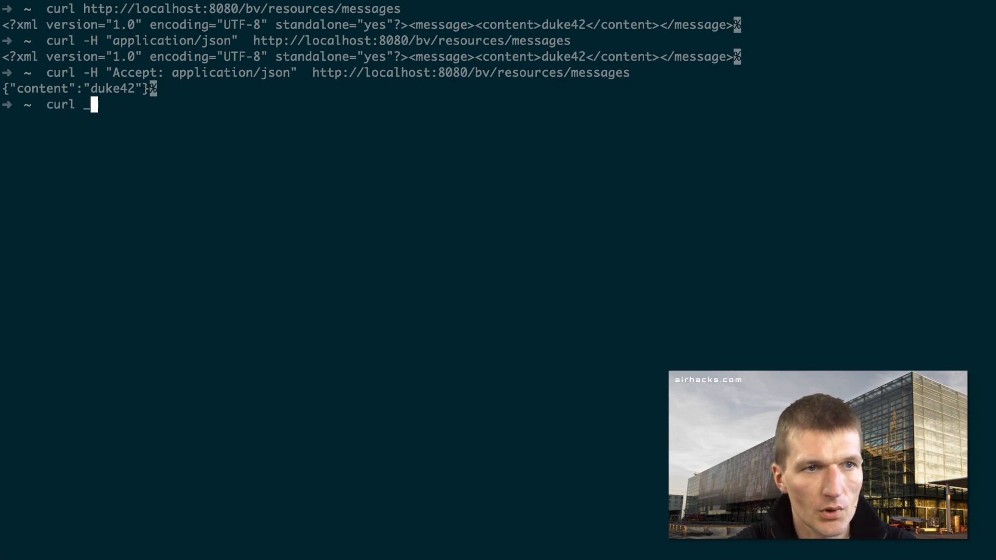
pyautogui.write('-H')
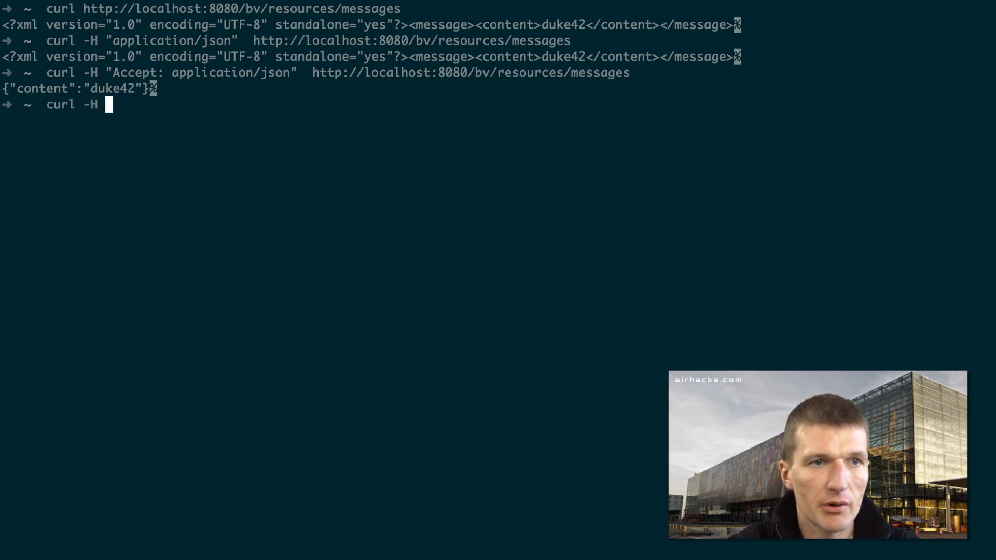
pyautogui.write('"Conten')
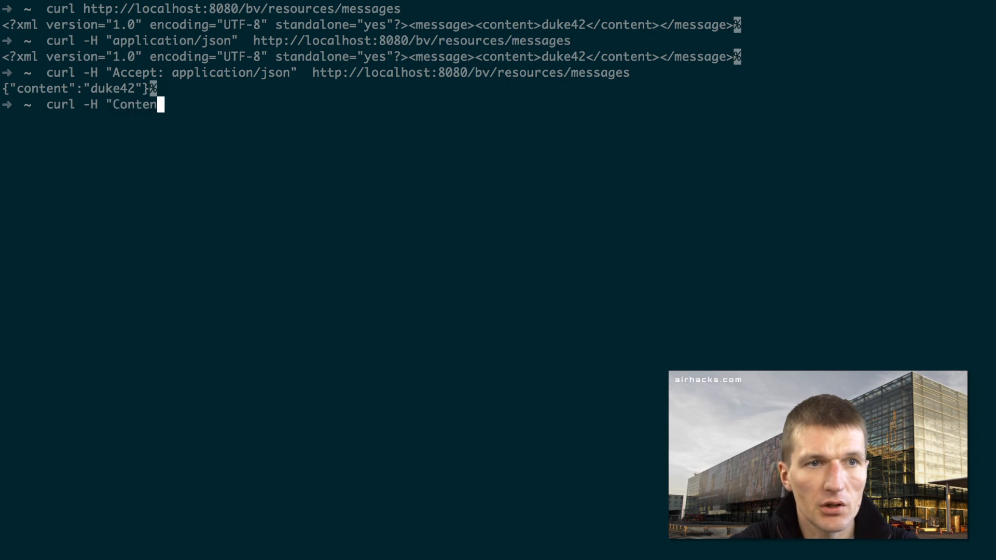
pyautogui.write('t-type: app')
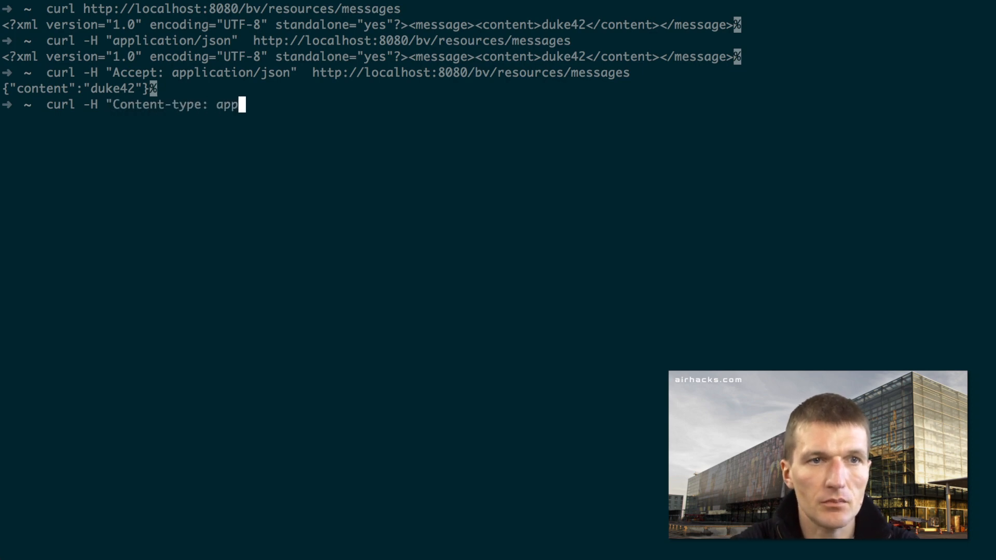
pyautogui.write('lication/json')
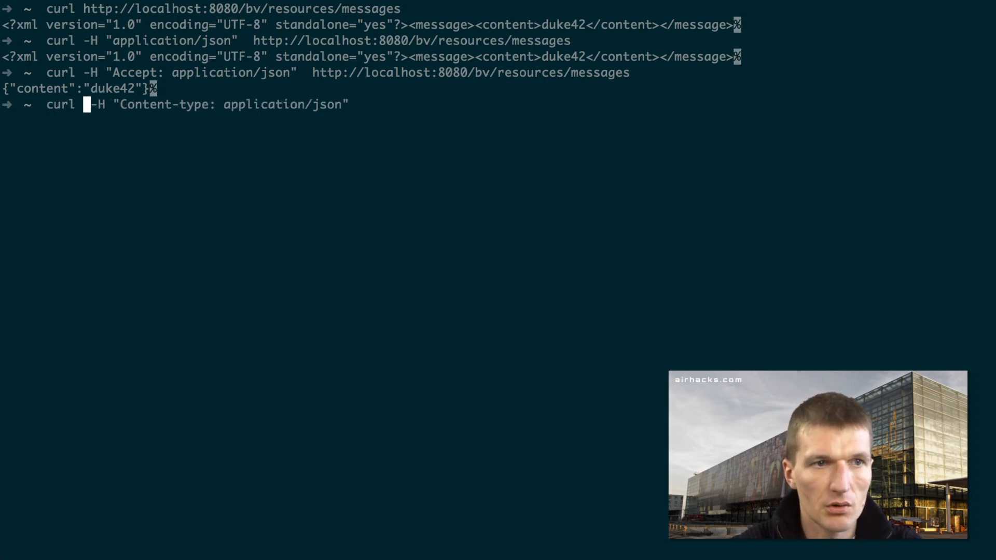
pyautogui.write('-XPOST')
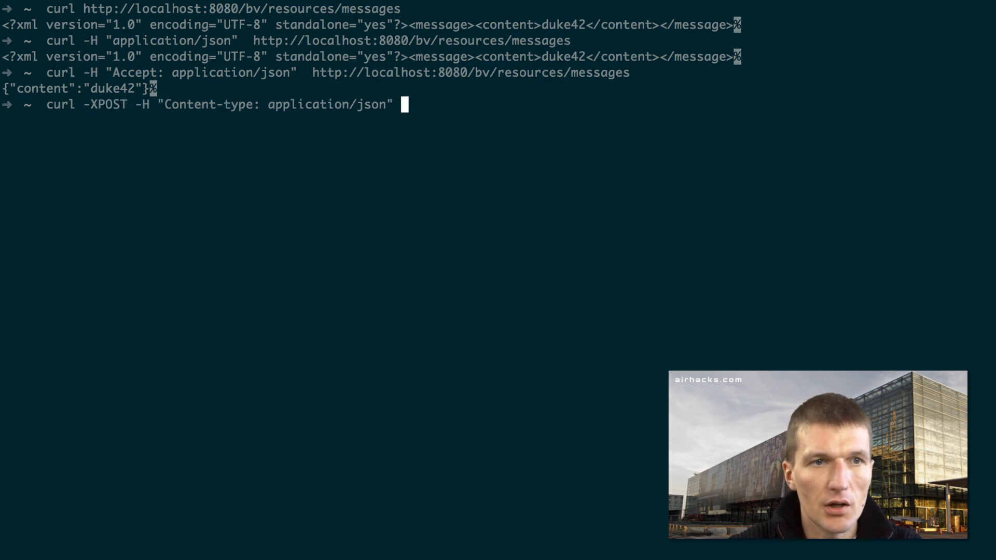
pyautogui.write('-D')
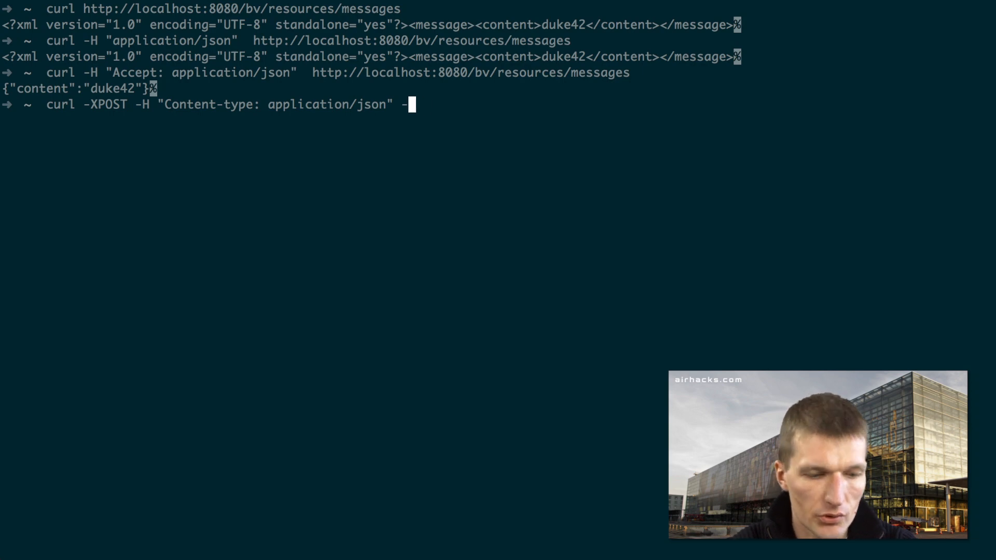
pyautogui.write('-d "')
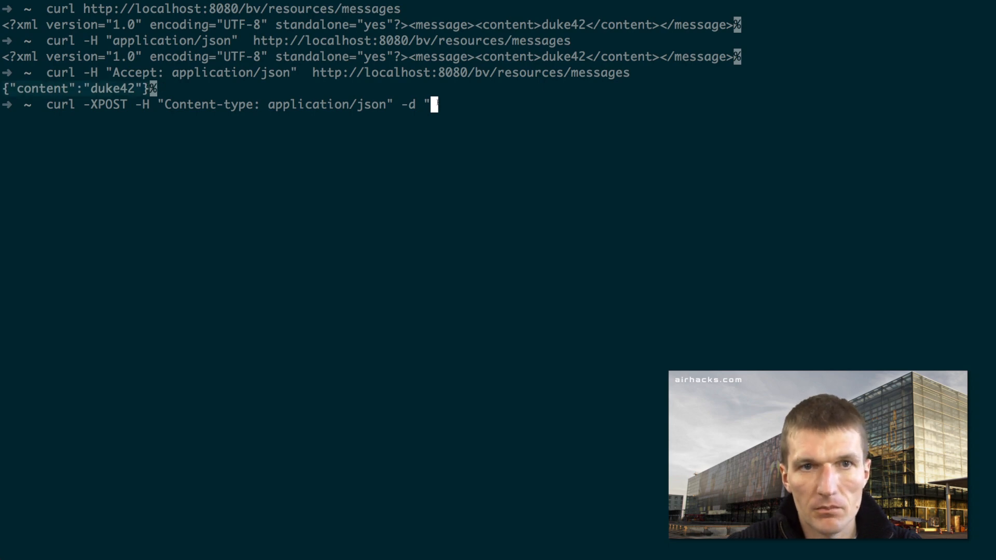
pyautogui.write('{"content":"duke42"}"')
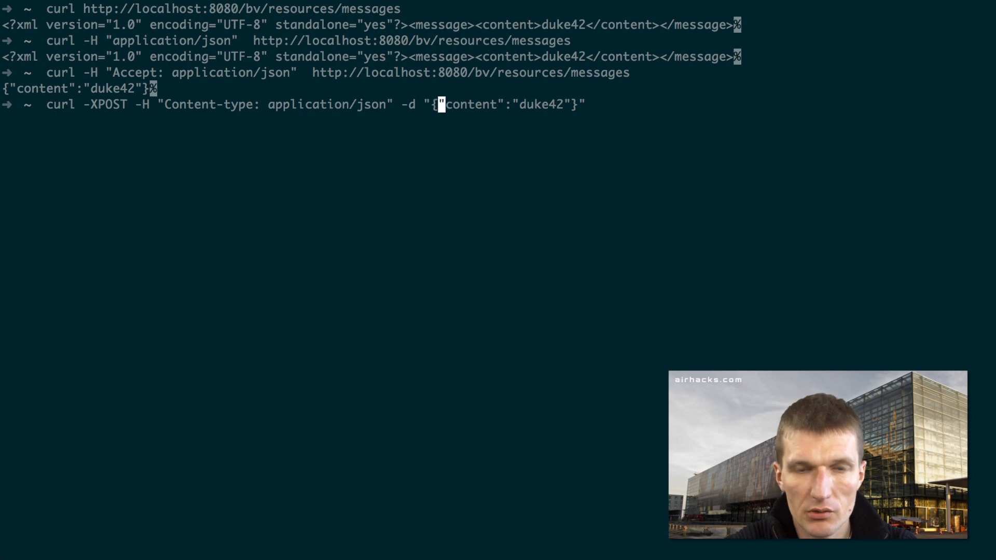
pyautogui.write('\\')
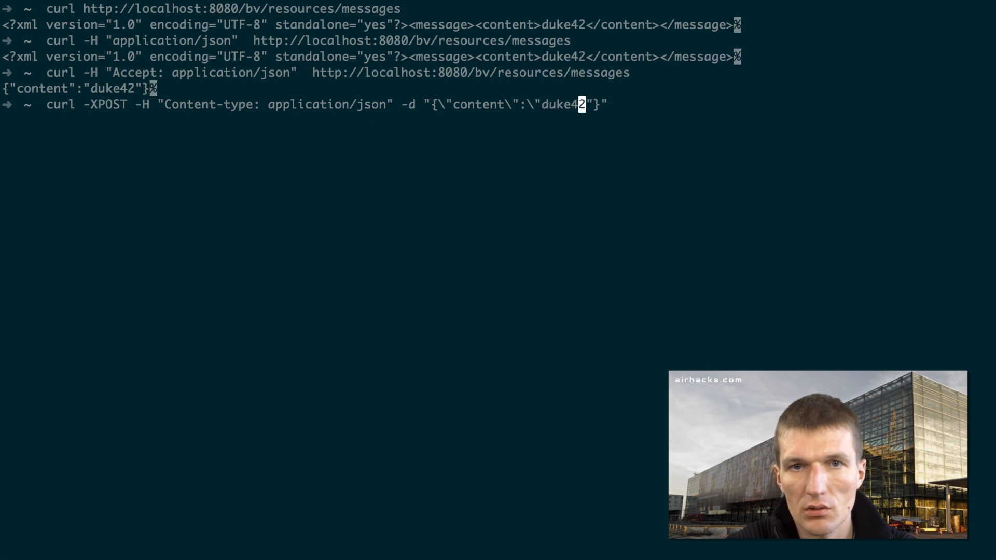
pyautogui.write('\\')
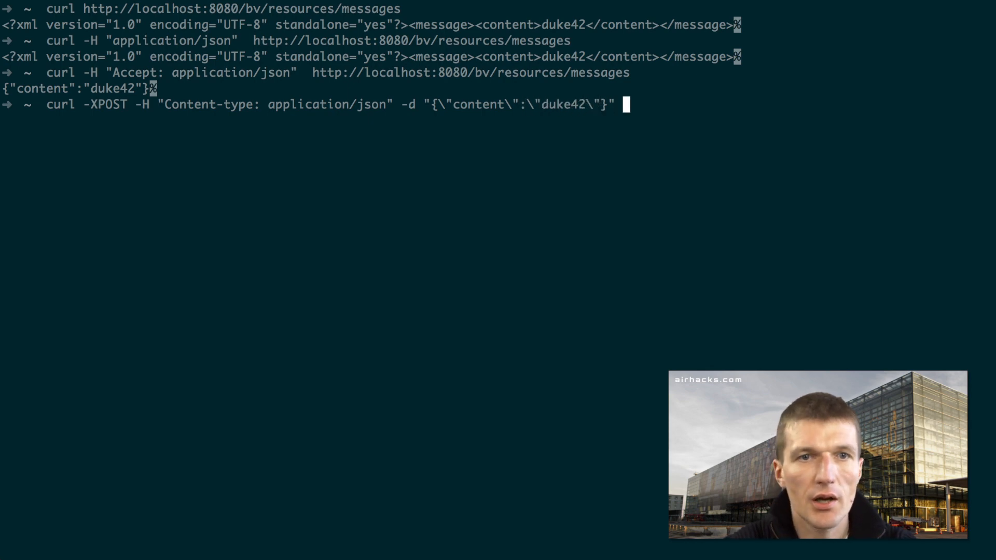
pyautogui.write('{"content":"duke42"')
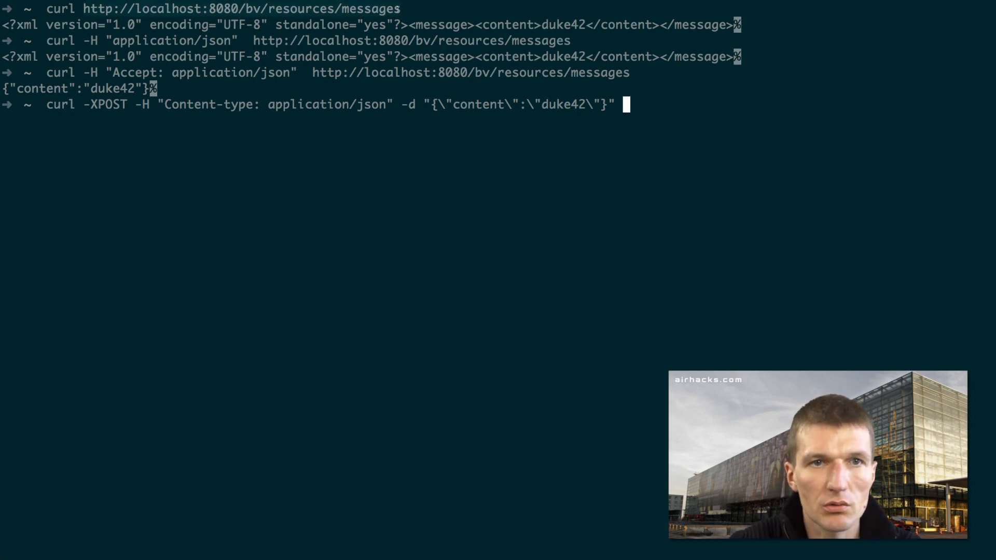
pyautogui.write('http://localhost:8080/bv/resources/messages')
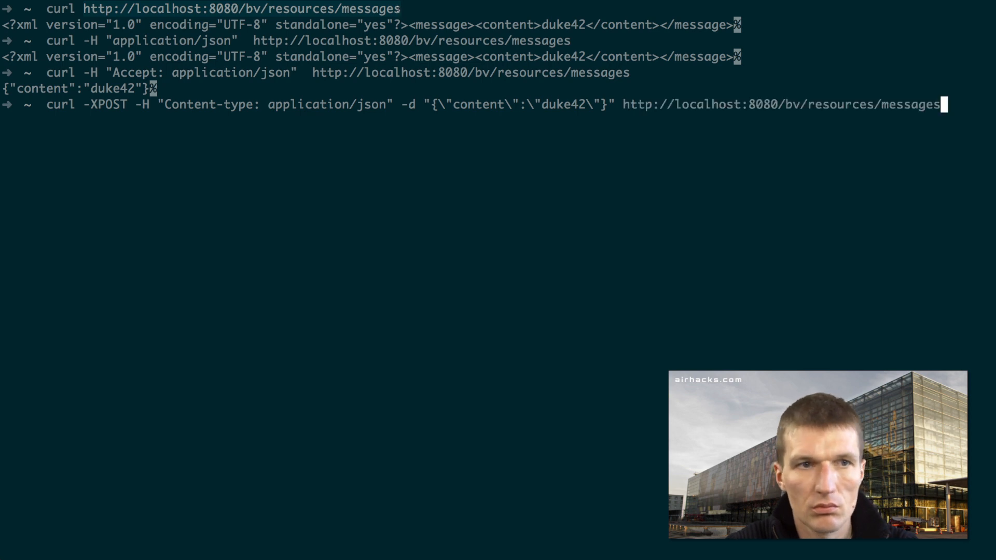
pyautogui.press('Return')
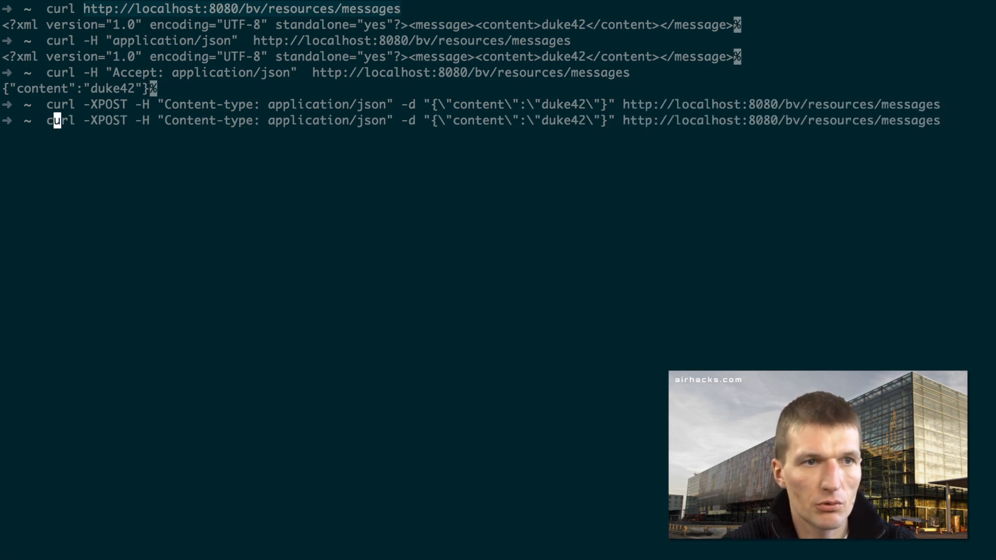
pyautogui.write('-i')
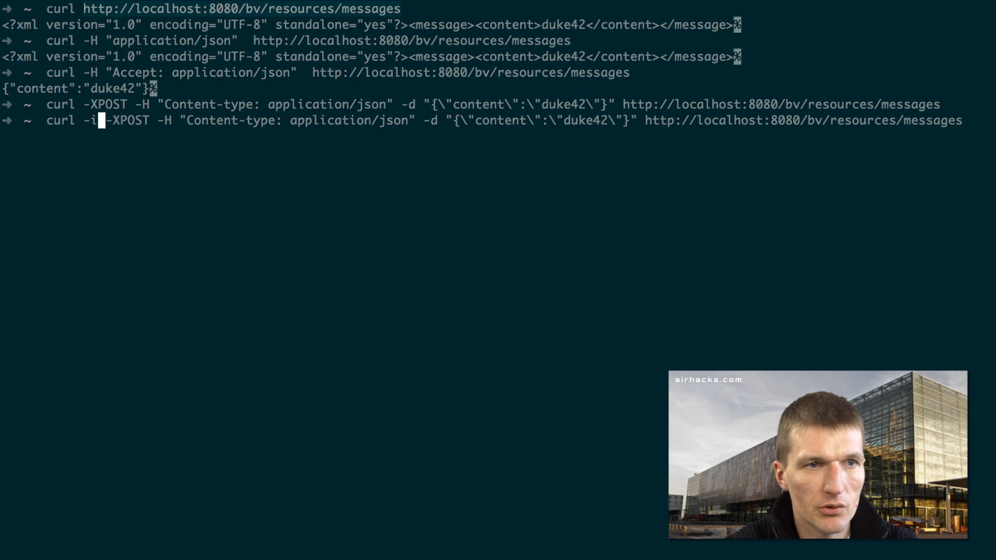
pyautogui.press('Return')
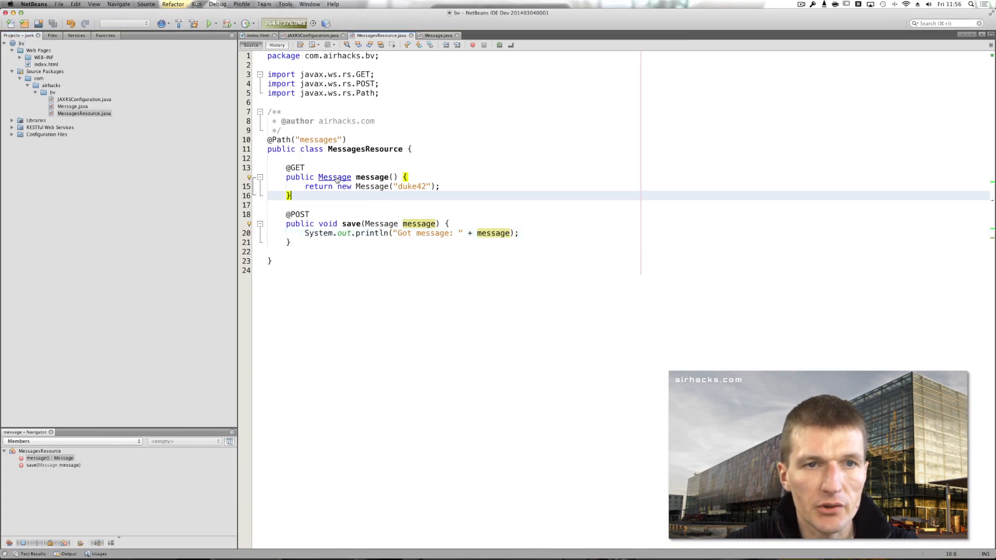
pyautogui.click(436, 35)
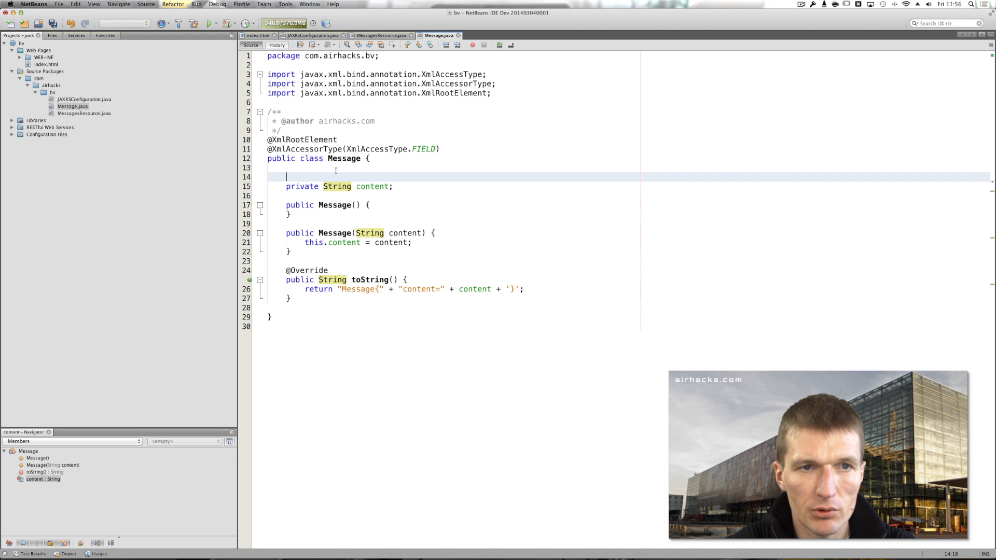
pyautogui.write('@Size')
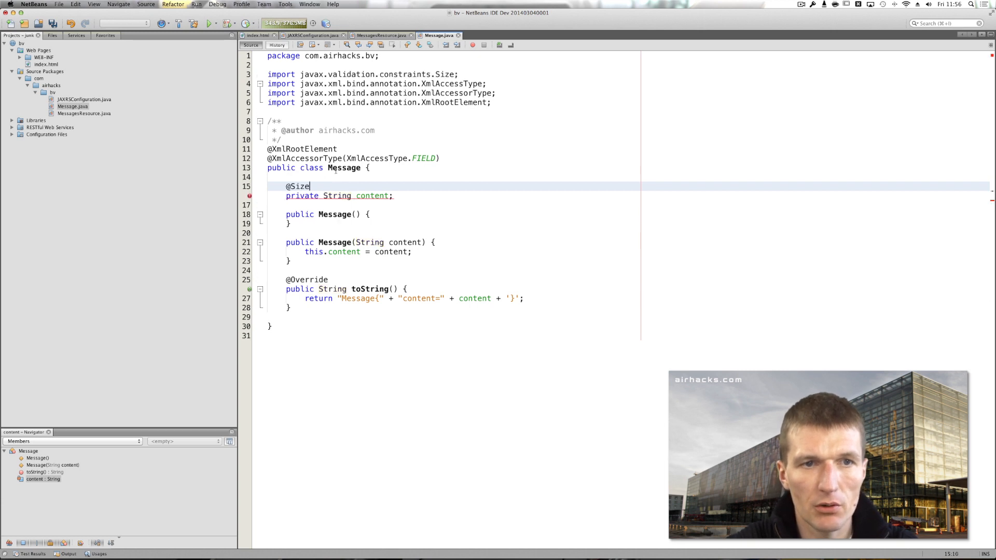
pyautogui.write('(minx)')
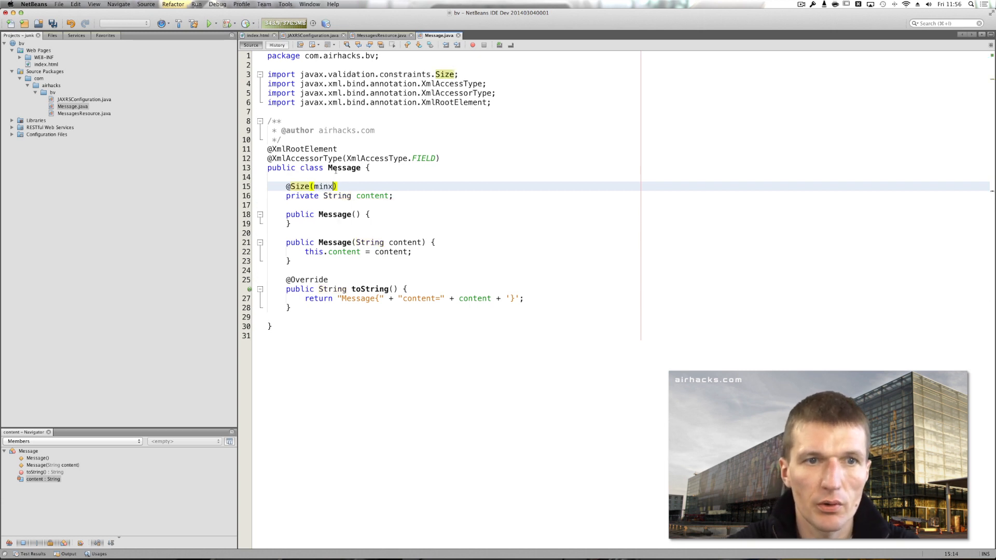
pyautogui.write('=1,')
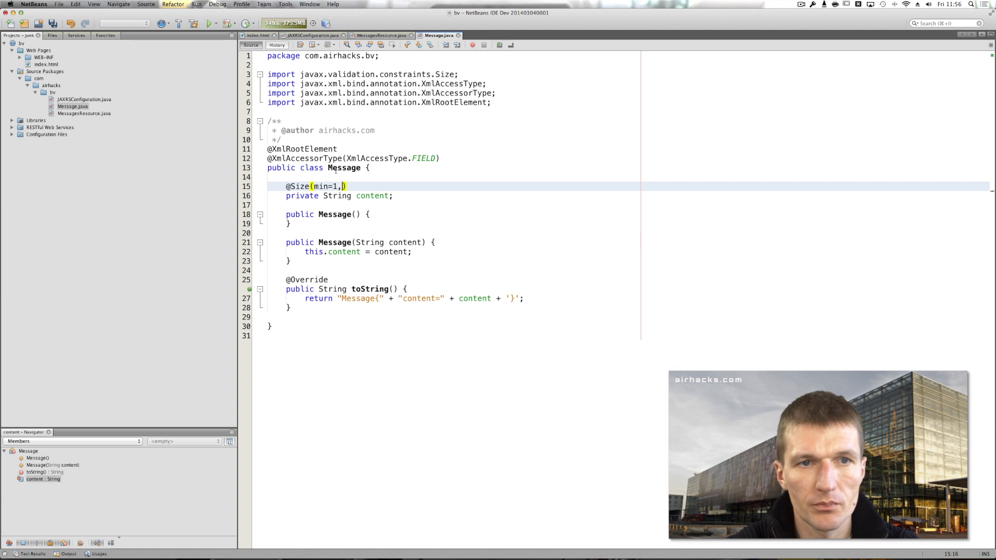
pyautogui.write('max =')
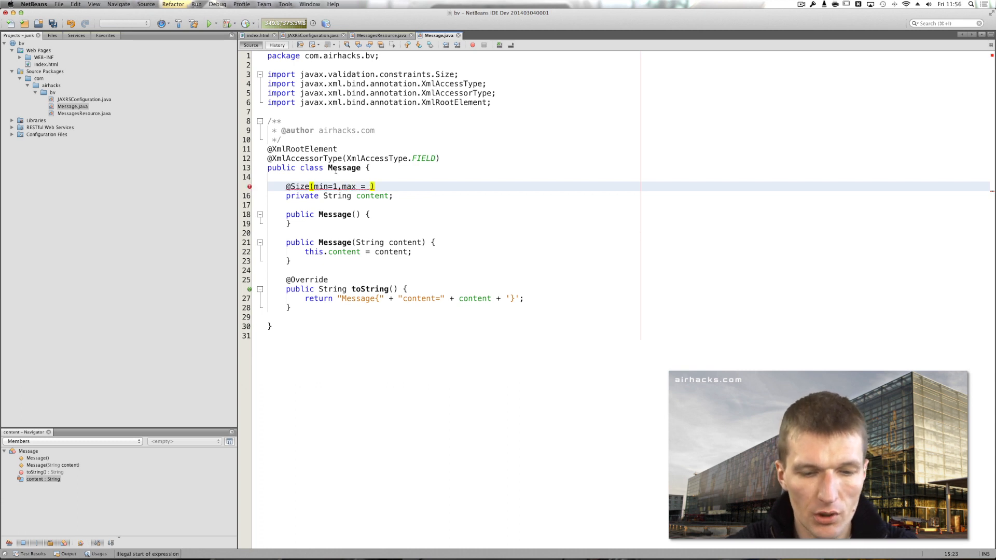
pyautogui.write('5')
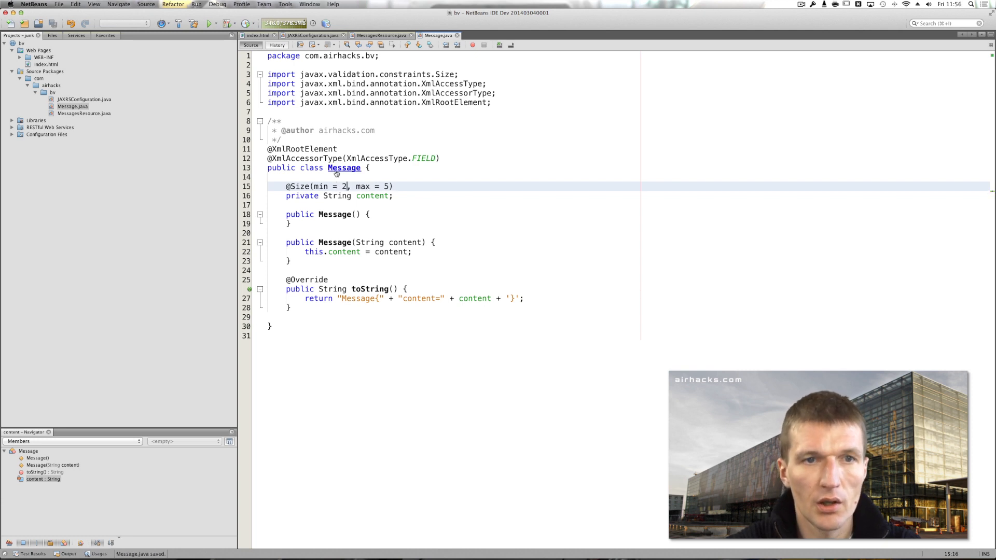
pyautogui.click(84, 113)
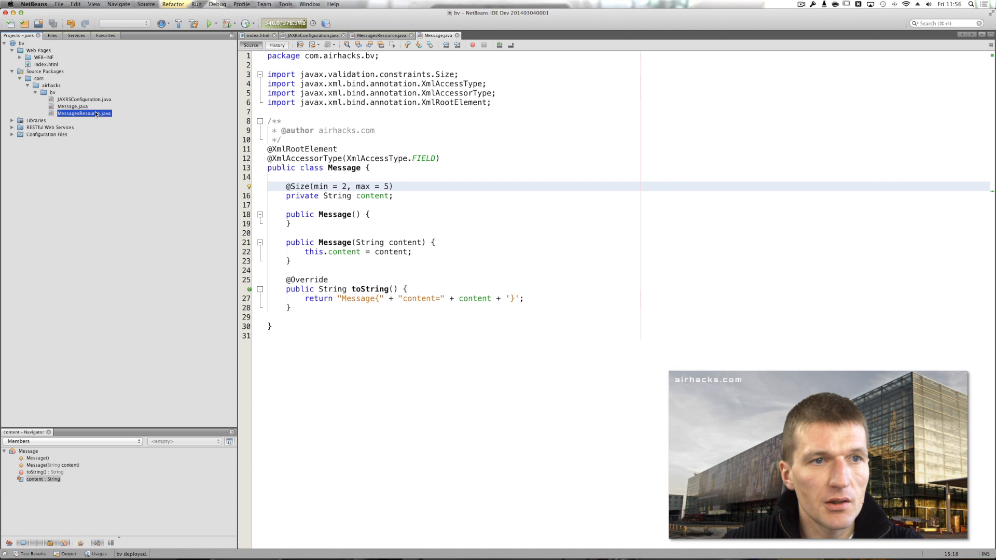
pyautogui.click(380, 36)
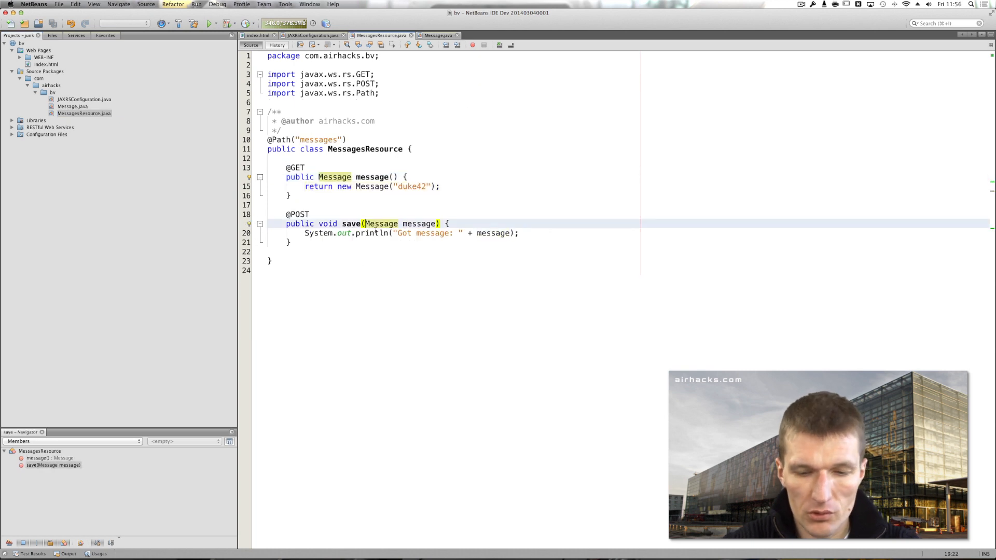
pyautogui.write('@Valid')
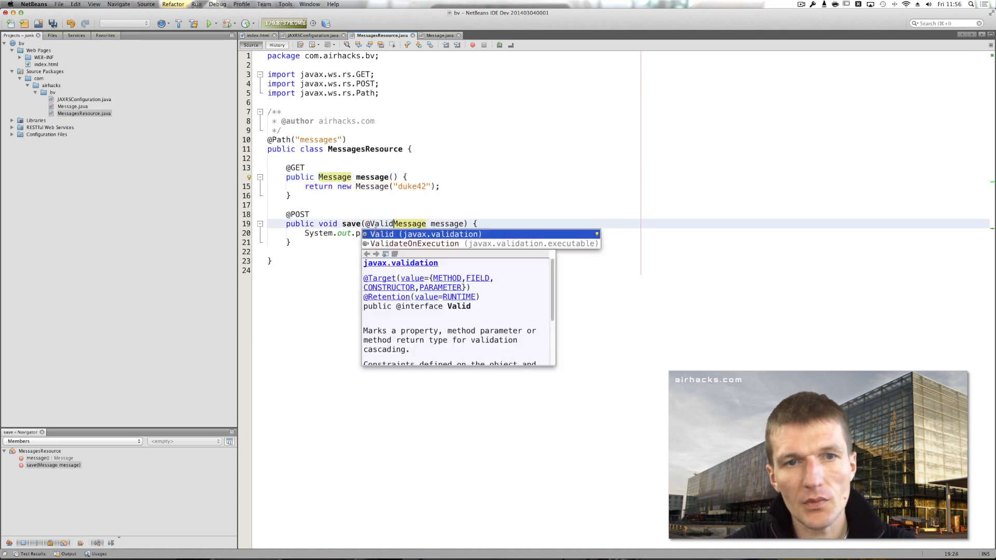